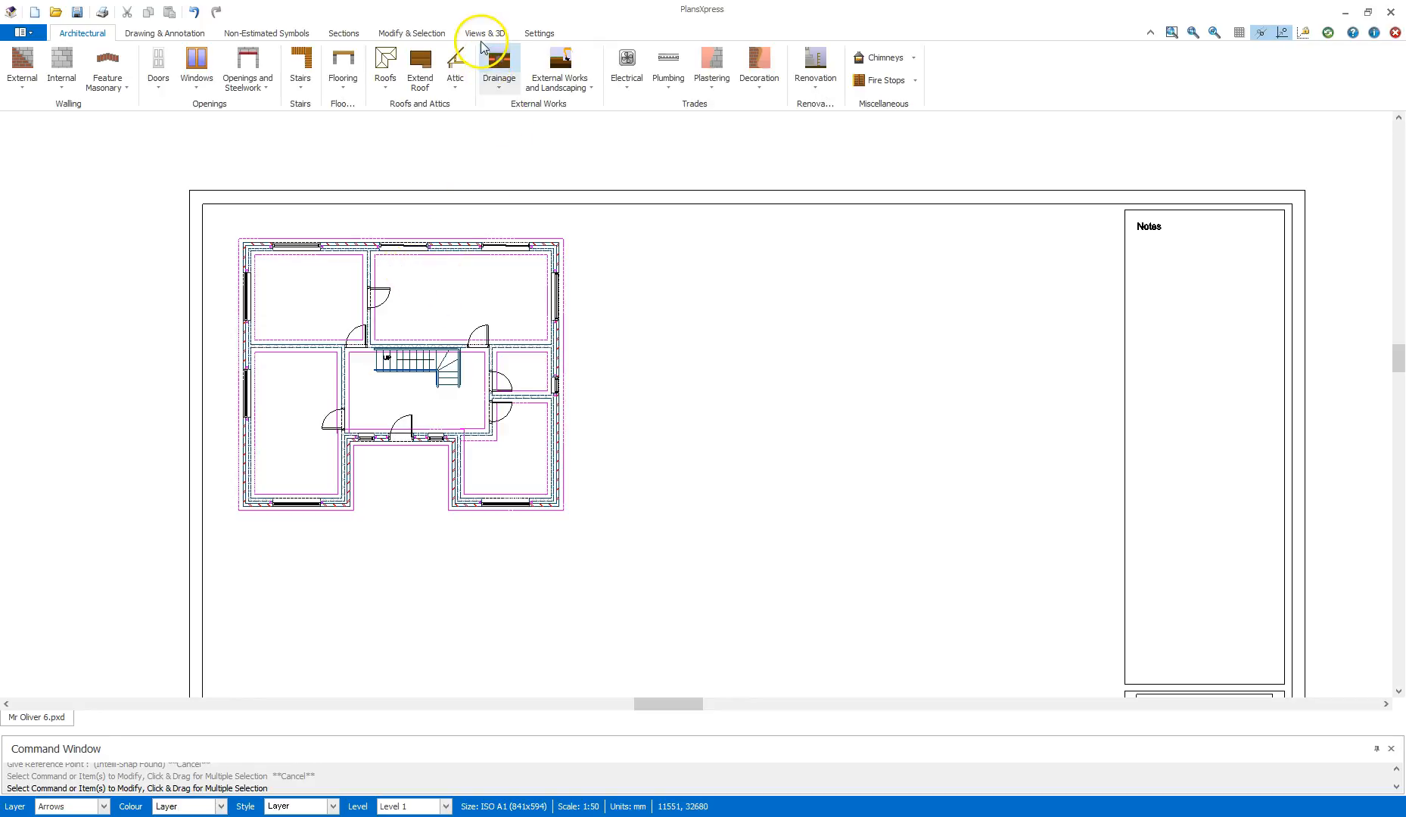
Step: Start a new building level from the Views & 3D tools for the ground floor
{"action": "left_click", "coordinate": [485, 33]}
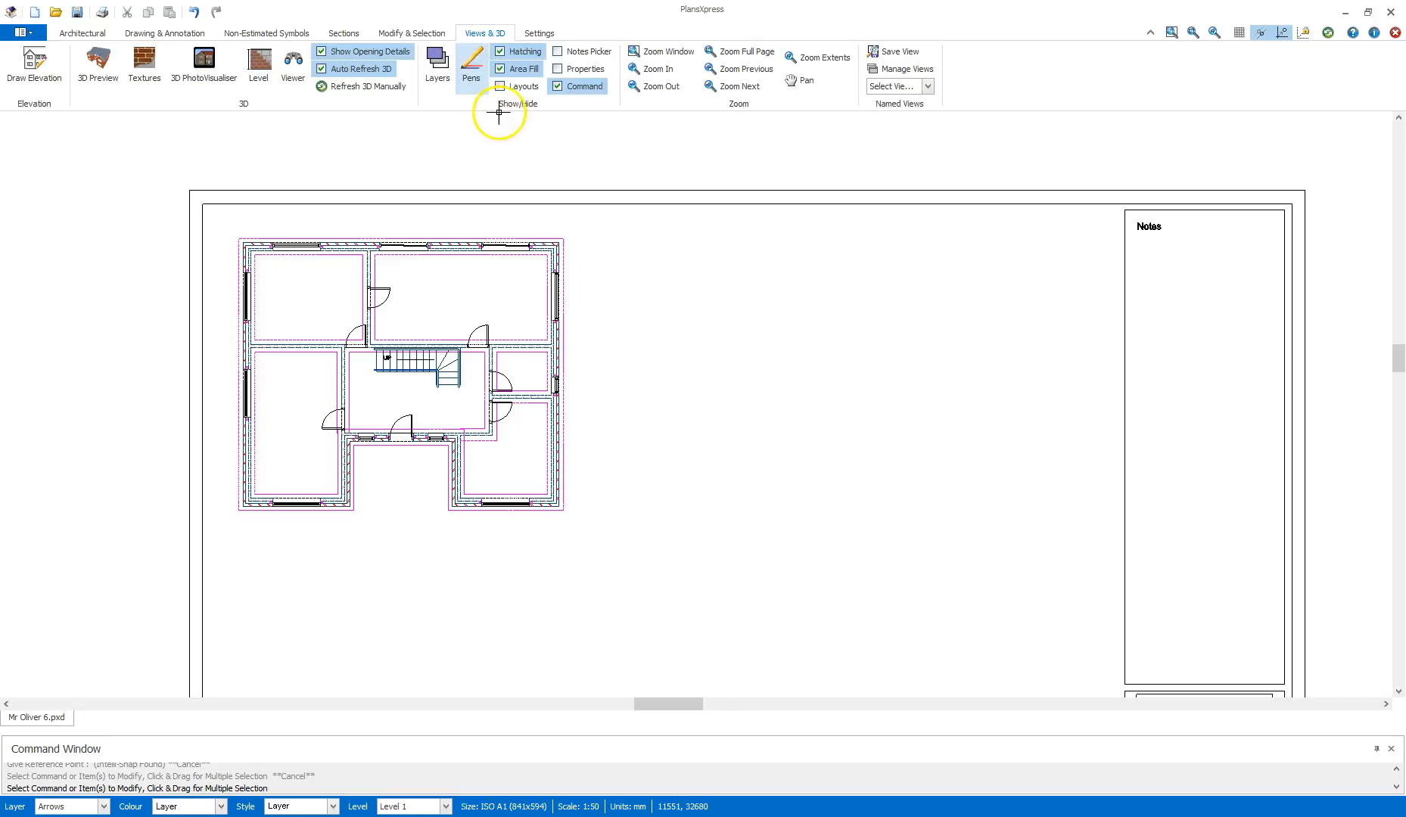
{"action": "mouse_move", "coordinate": [259, 62]}
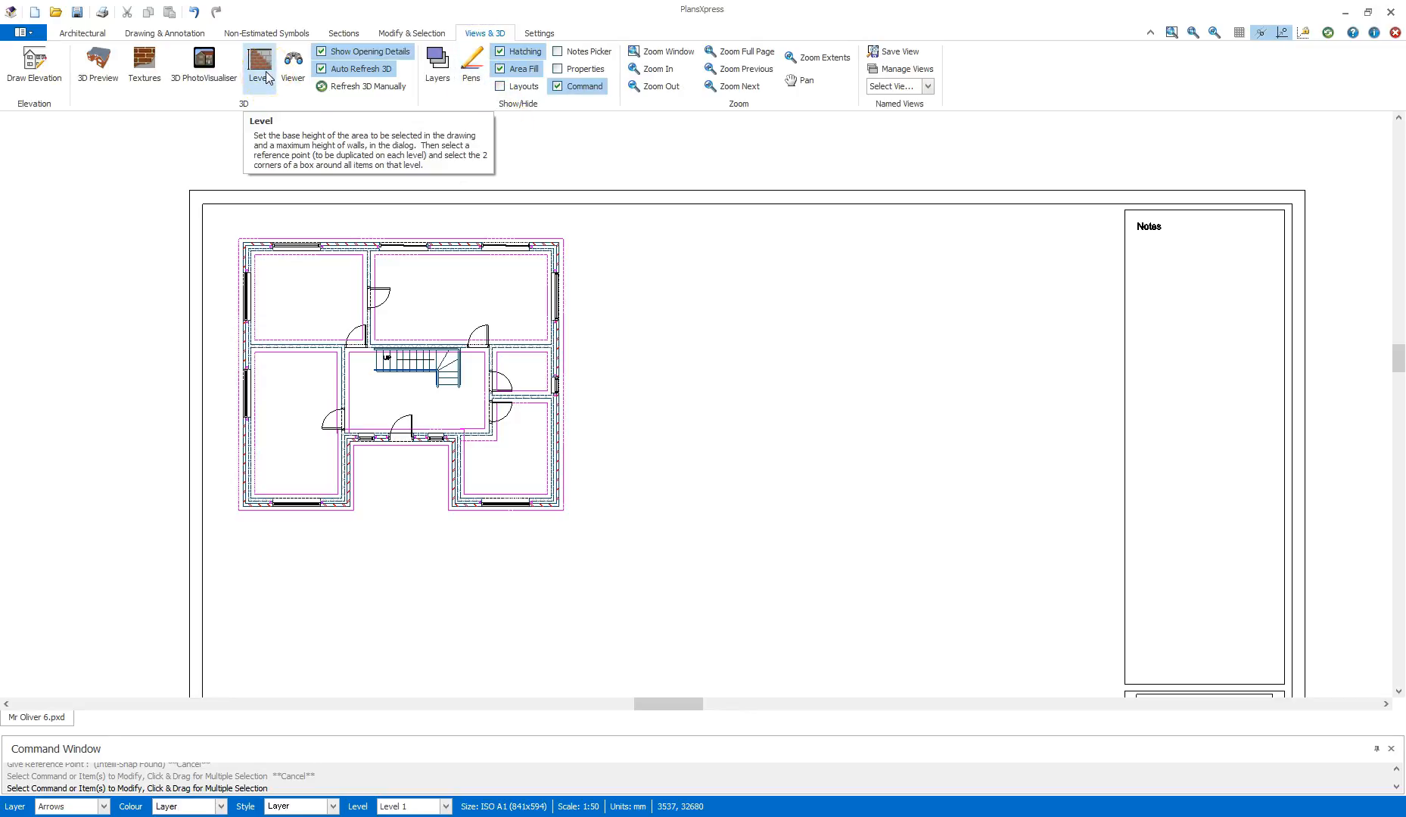
{"action": "left_click", "coordinate": [259, 62]}
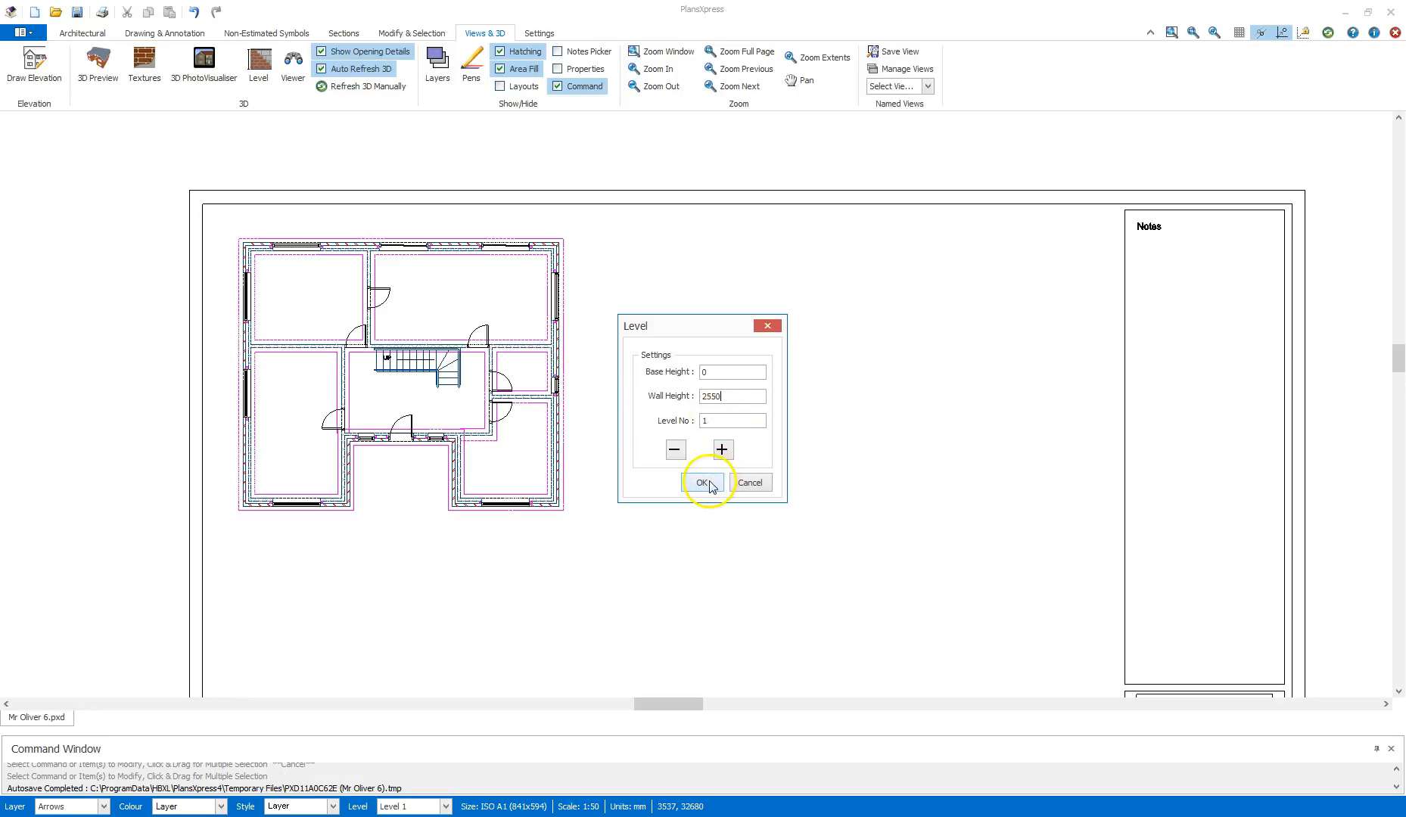
Step: Accept the ground-floor level settings (base 0, wall 2550, level 1)
{"action": "left_click", "coordinate": [705, 483]}
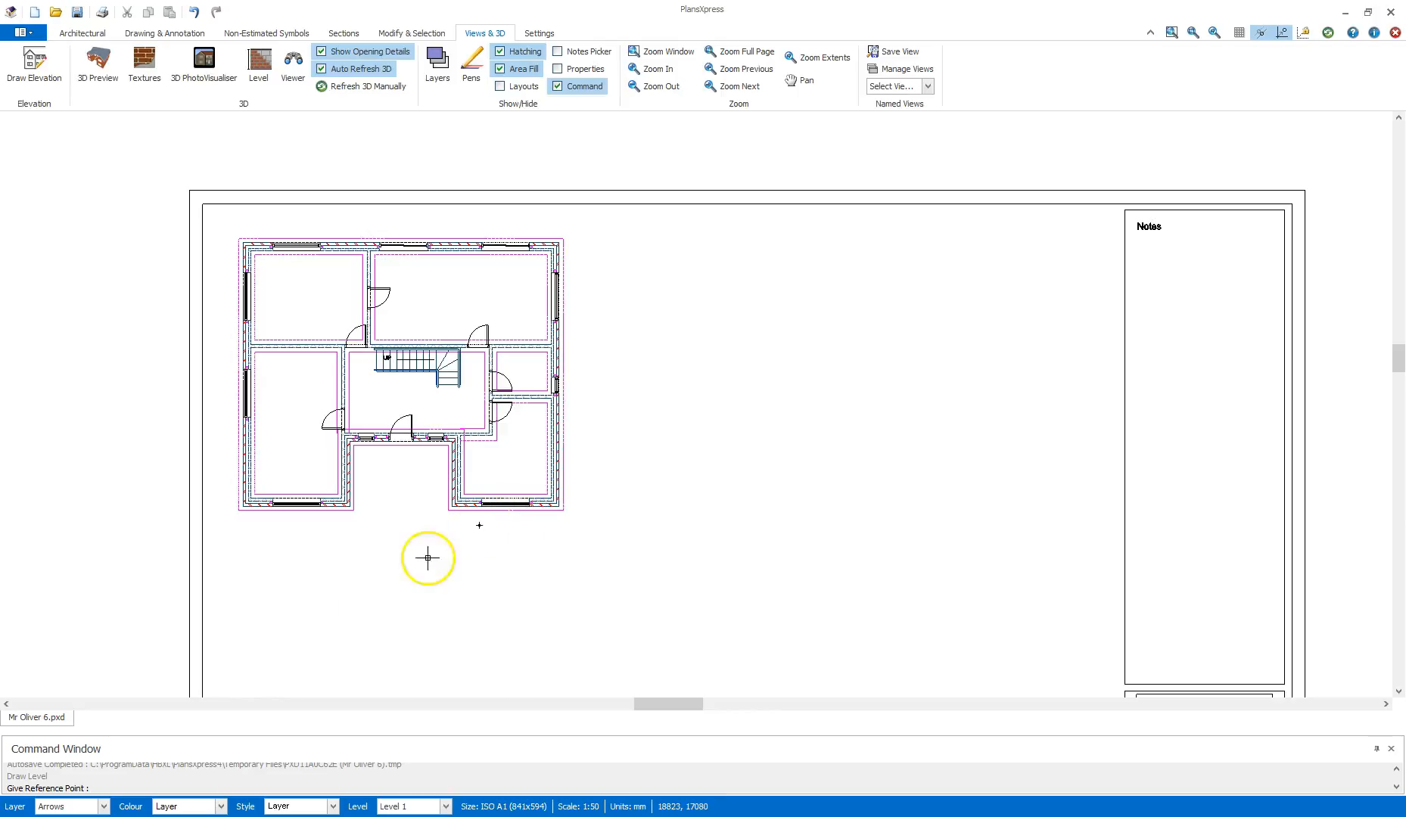
{"action": "mouse_move", "coordinate": [41, 792]}
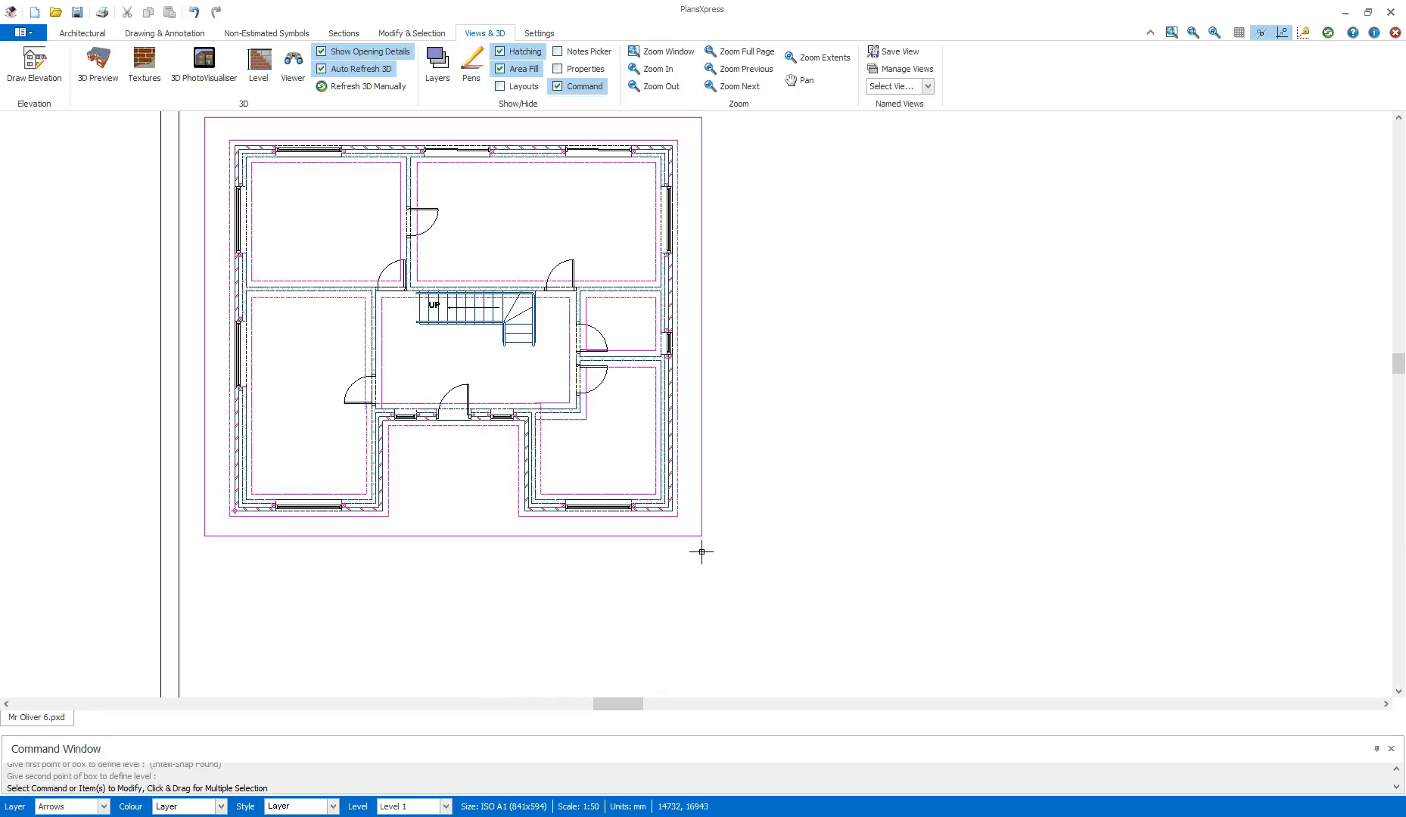
{"action": "mouse_move", "coordinate": [701, 589]}
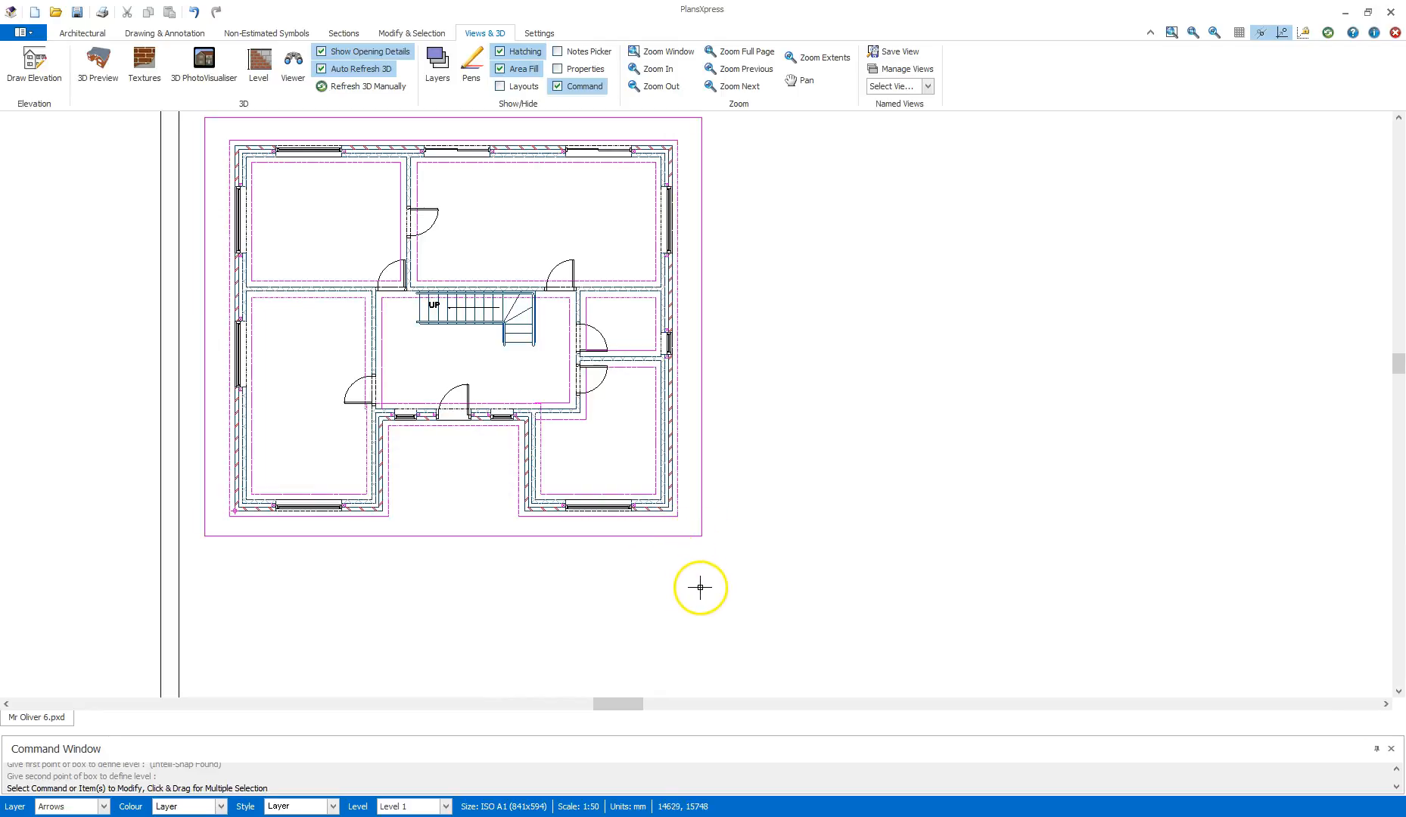
{"action": "mouse_move", "coordinate": [701, 589]}
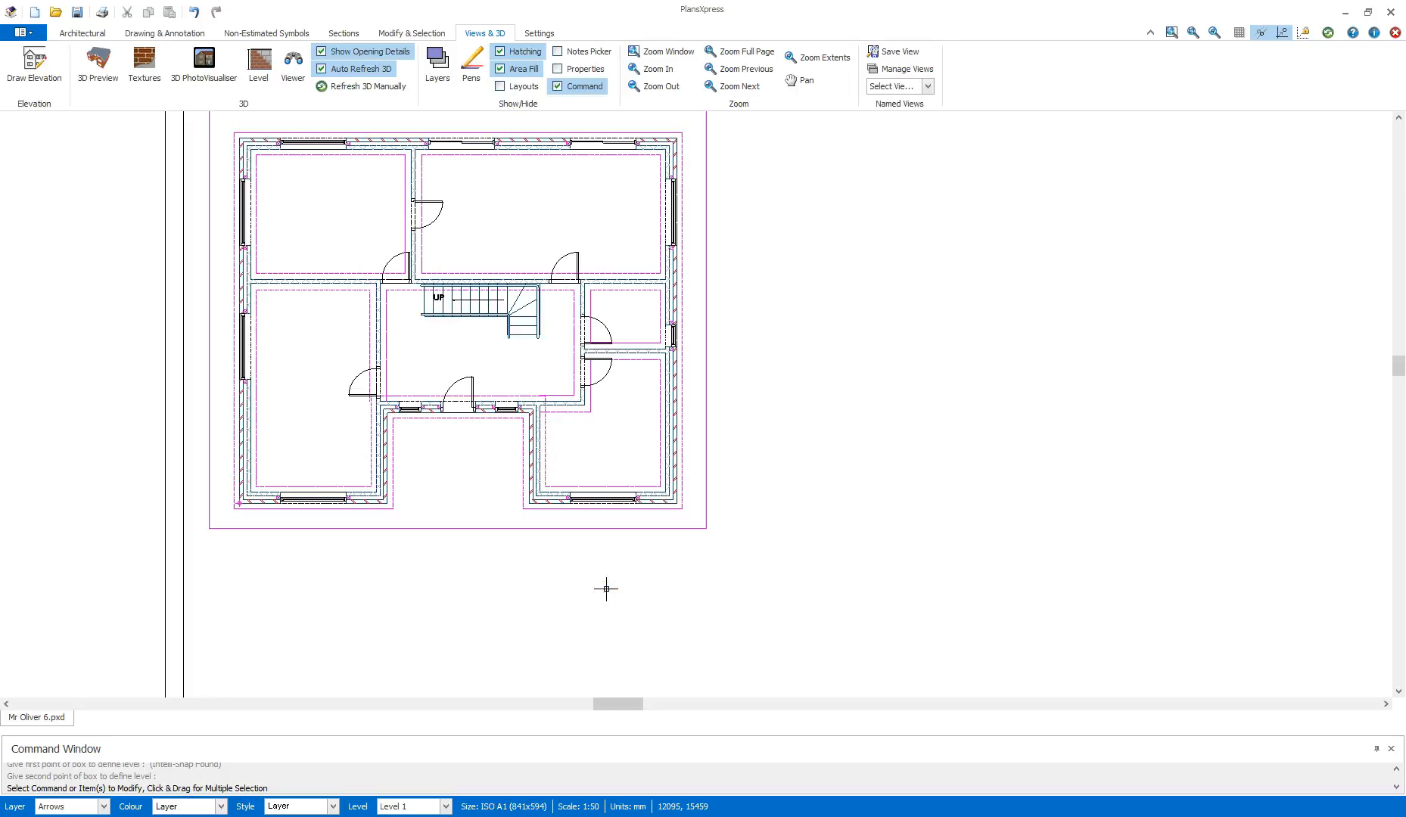
{"action": "mouse_move", "coordinate": [465, 530]}
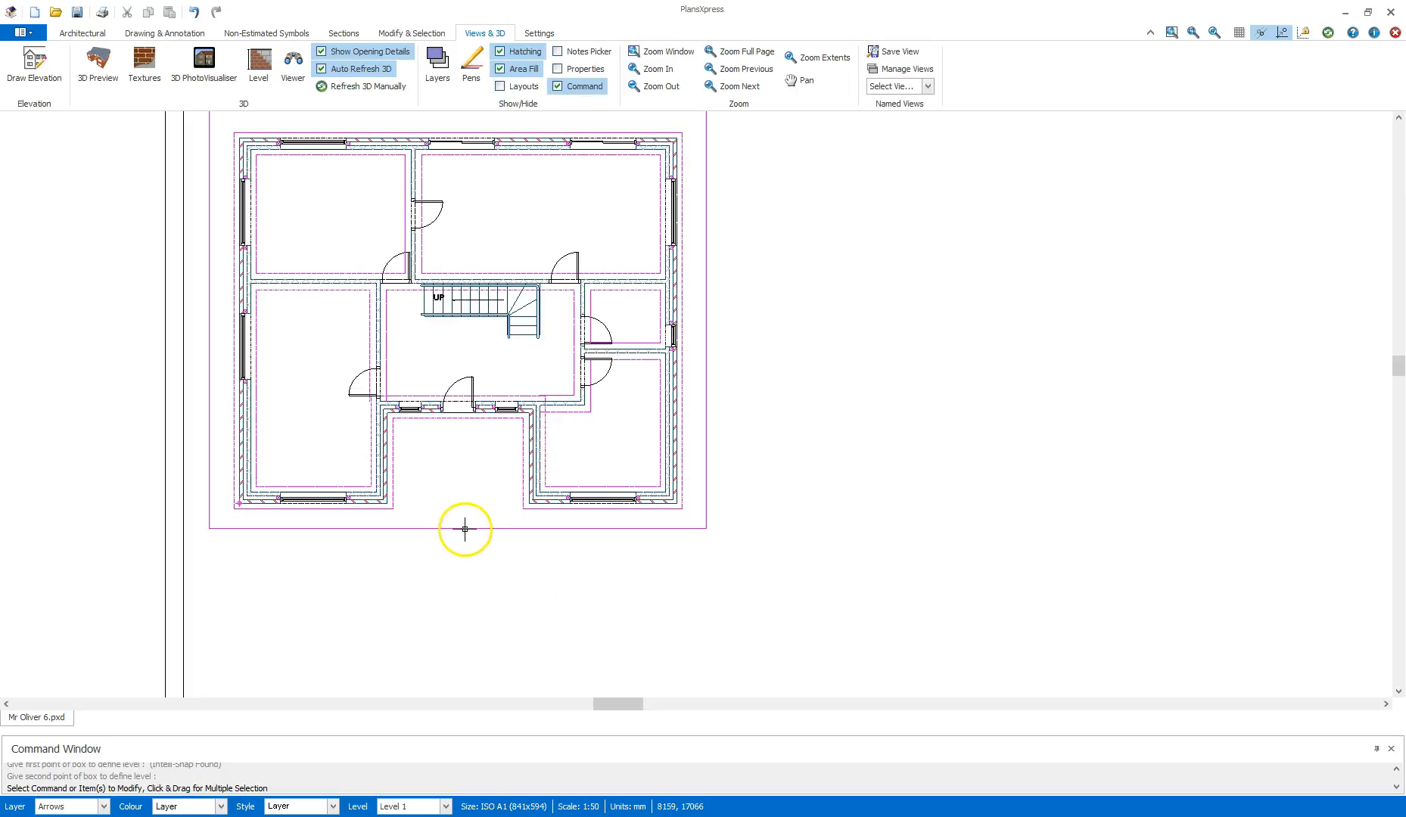
Step: Copy the level boundary using the plan's bottom-left corner as the reference point
{"action": "right_click", "coordinate": [465, 528]}
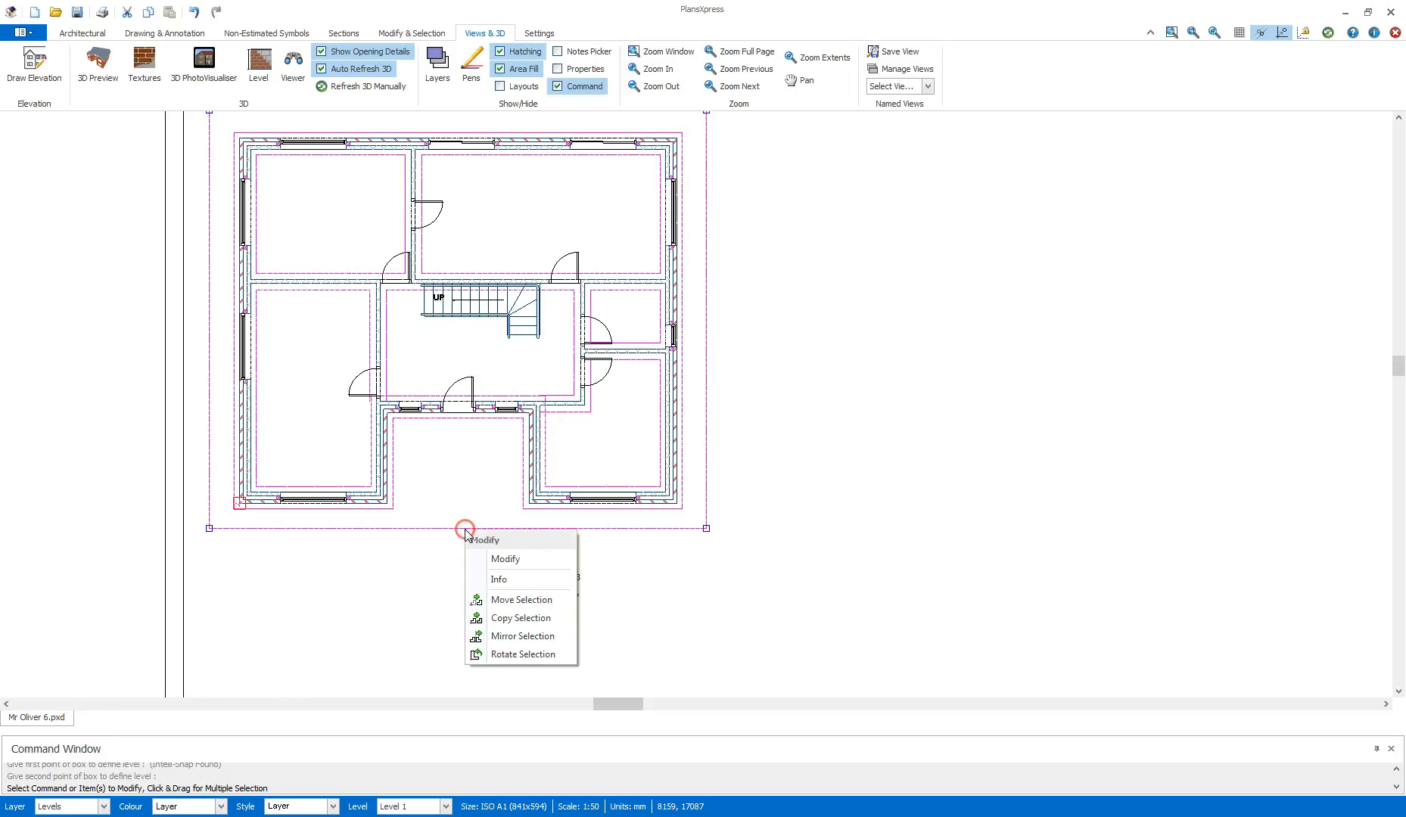
{"action": "mouse_move", "coordinate": [522, 618]}
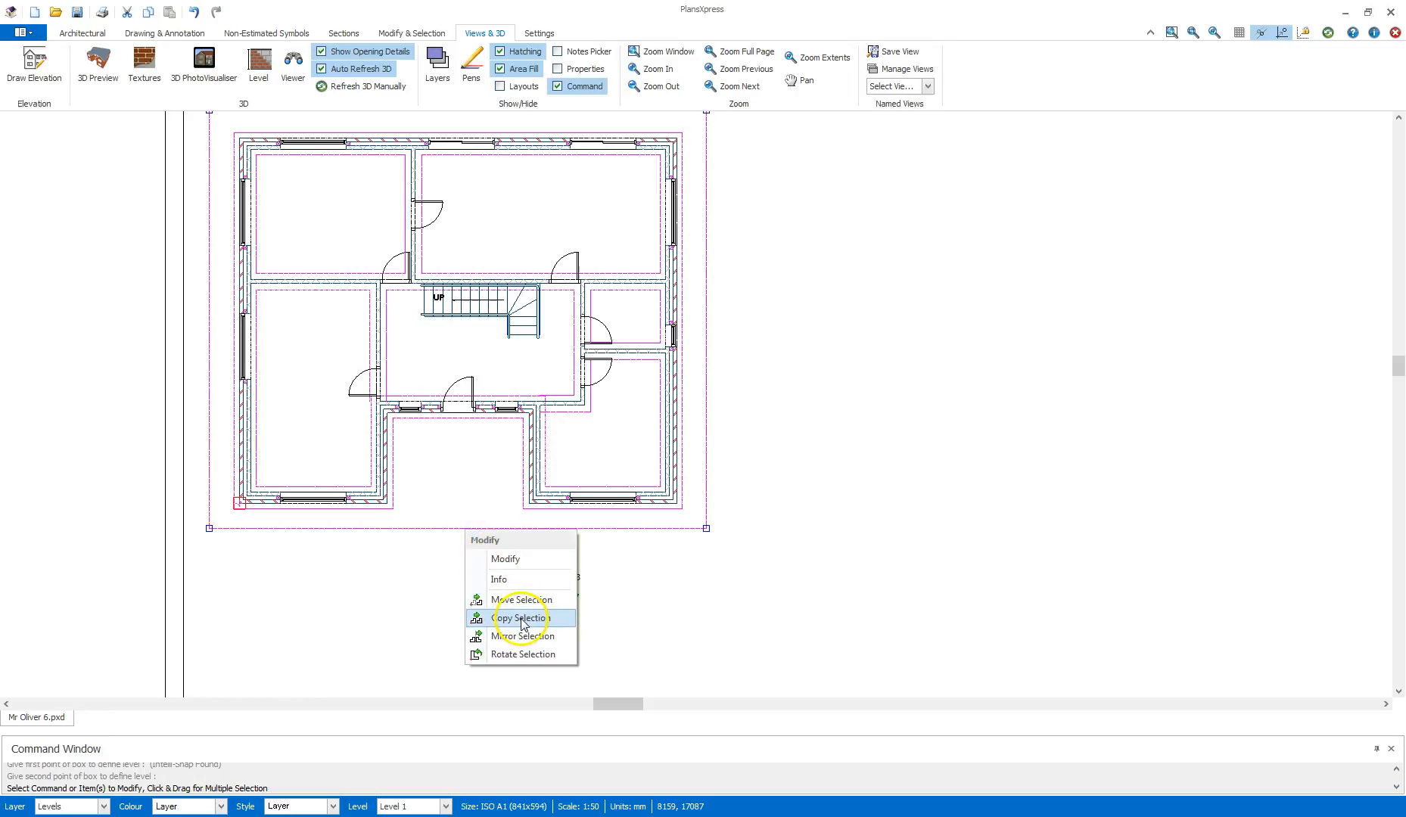
{"action": "left_click", "coordinate": [521, 617]}
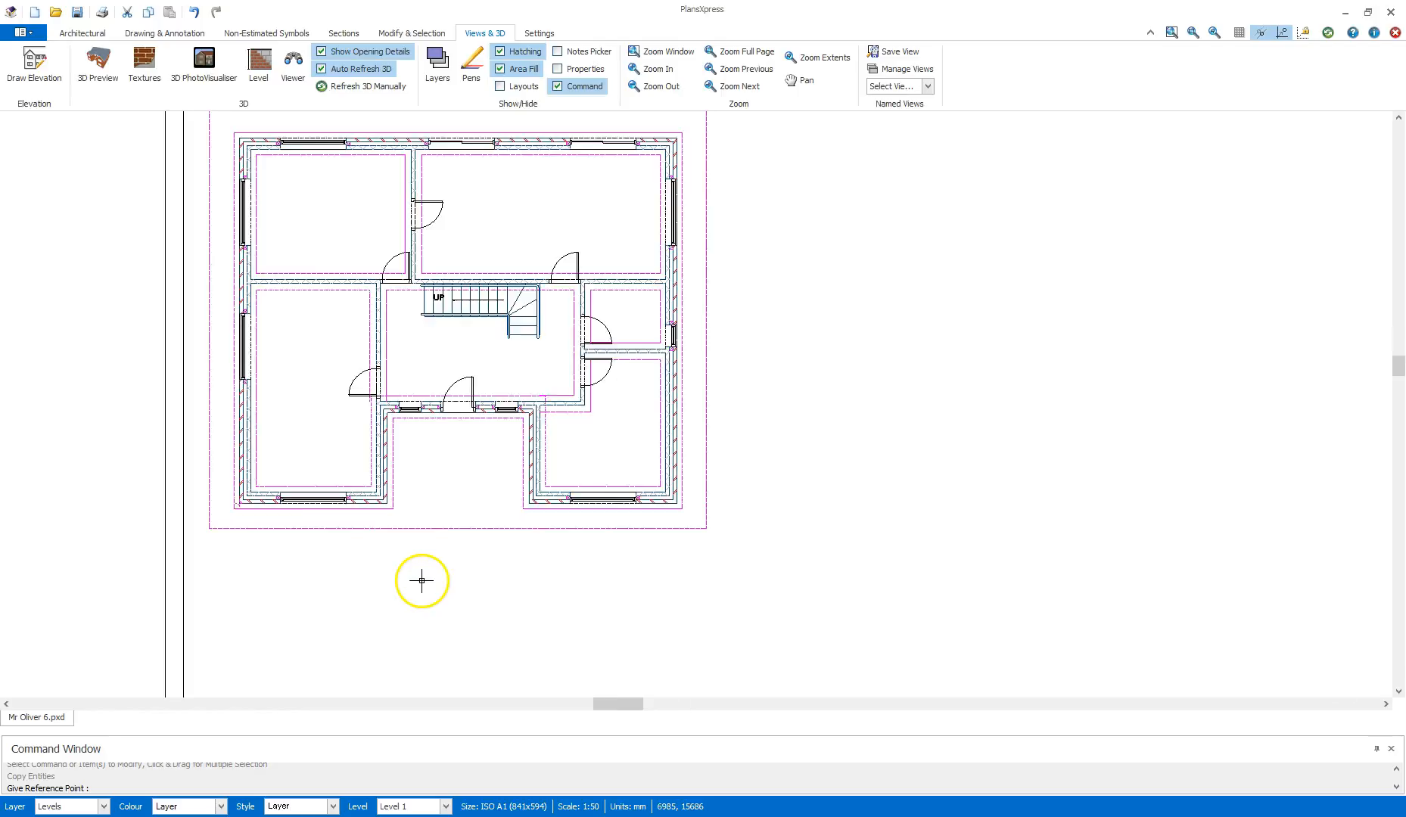
{"action": "left_click", "coordinate": [745, 52]}
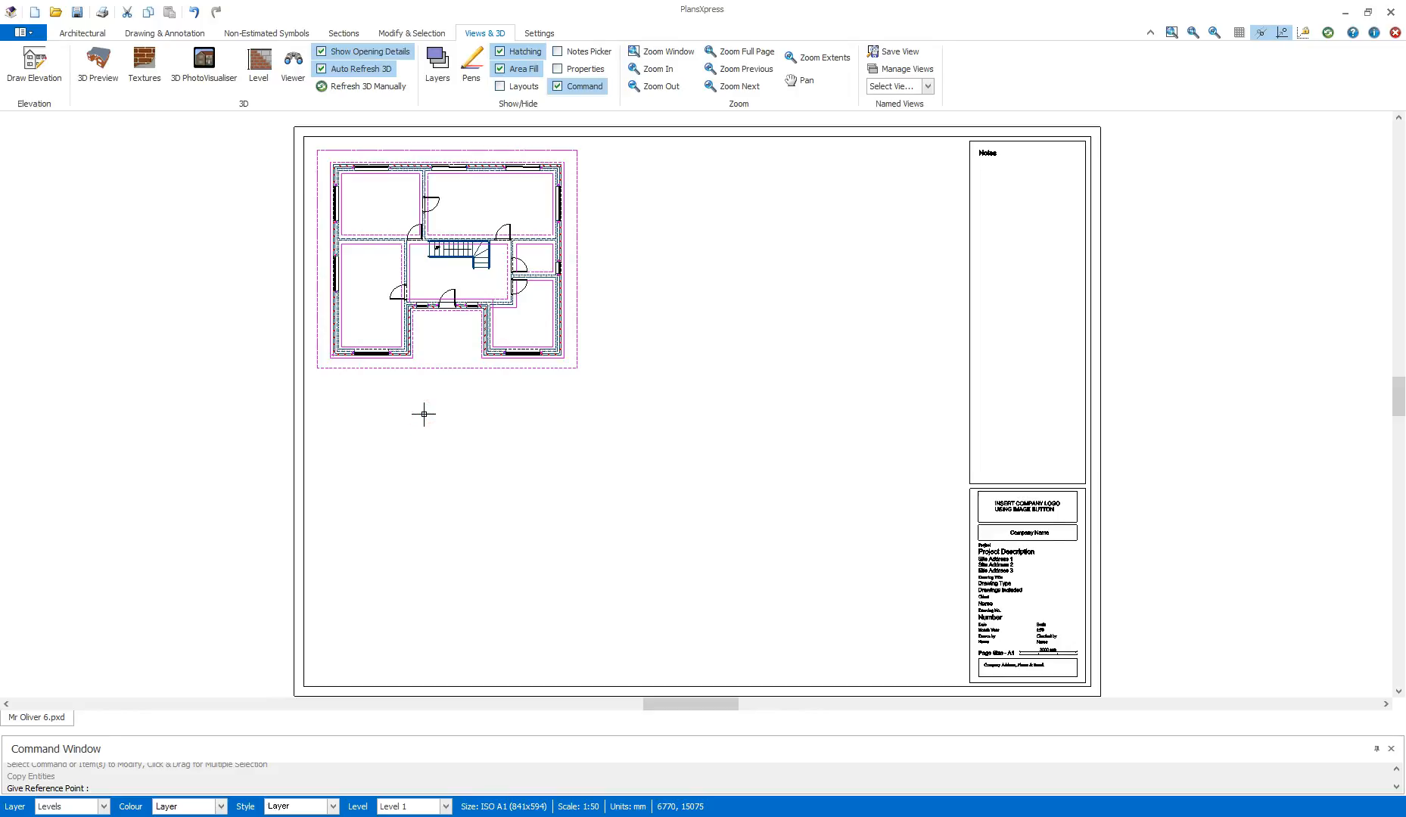
{"action": "mouse_move", "coordinate": [322, 371]}
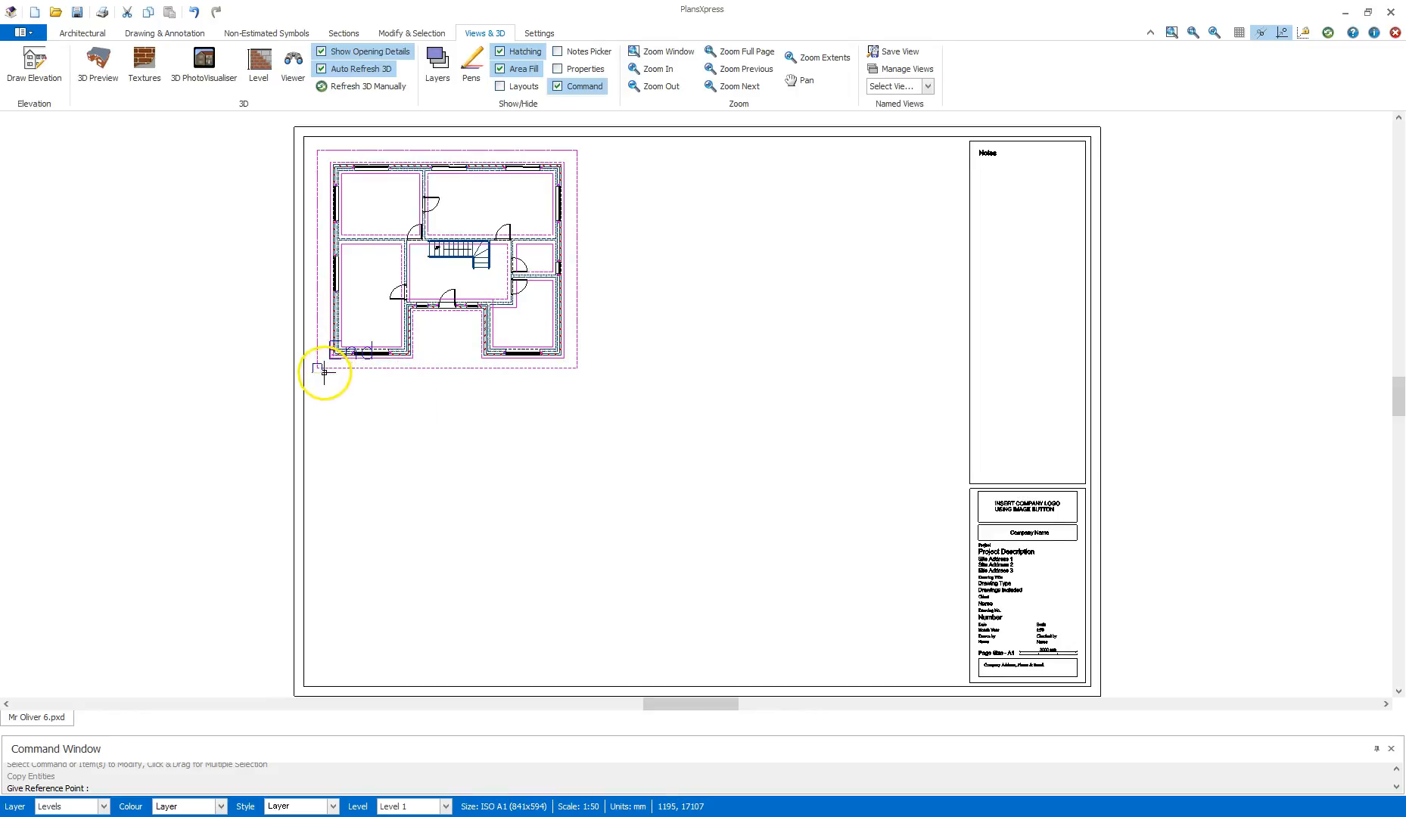
{"action": "left_click", "coordinate": [318, 370]}
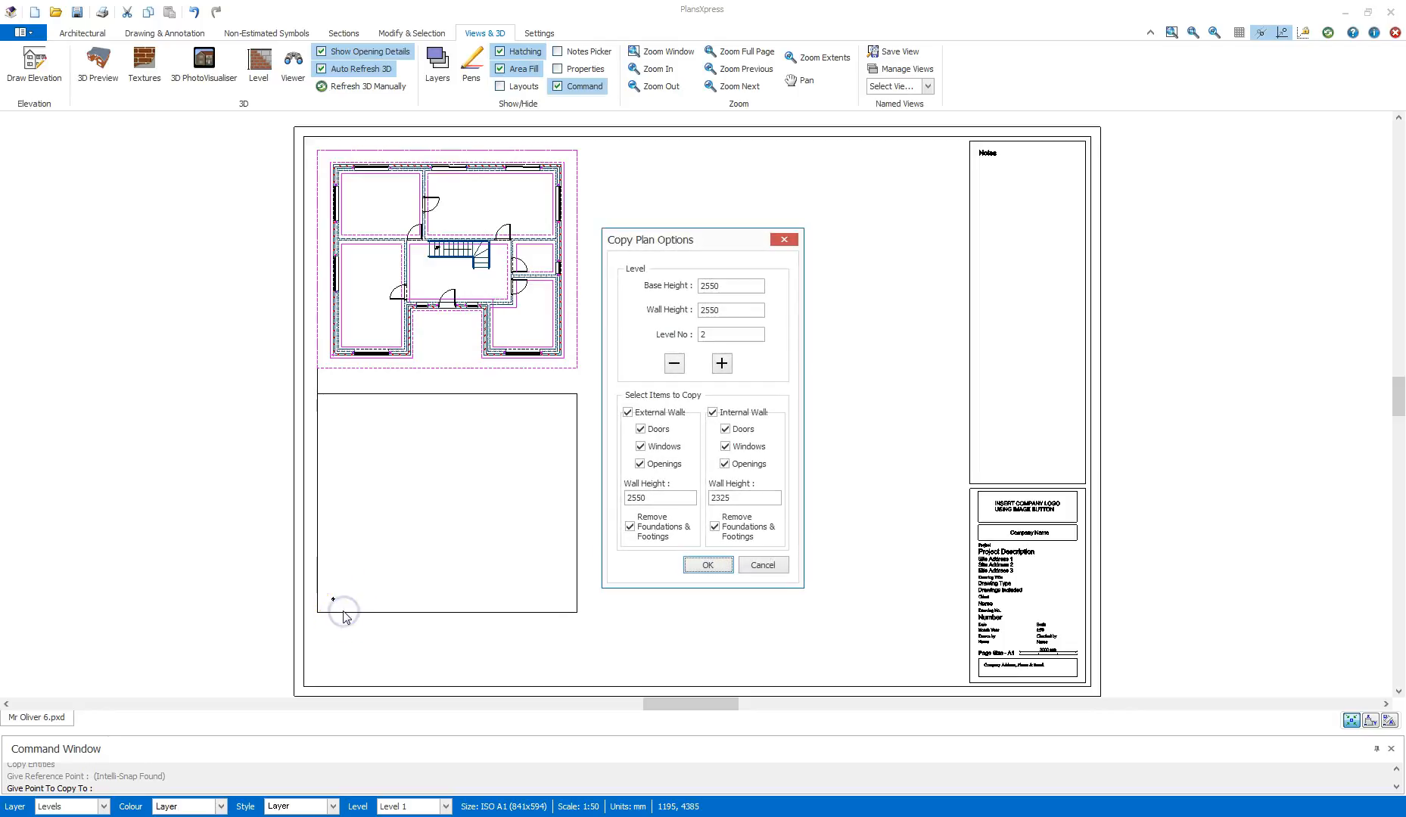
{"action": "mouse_move", "coordinate": [509, 604]}
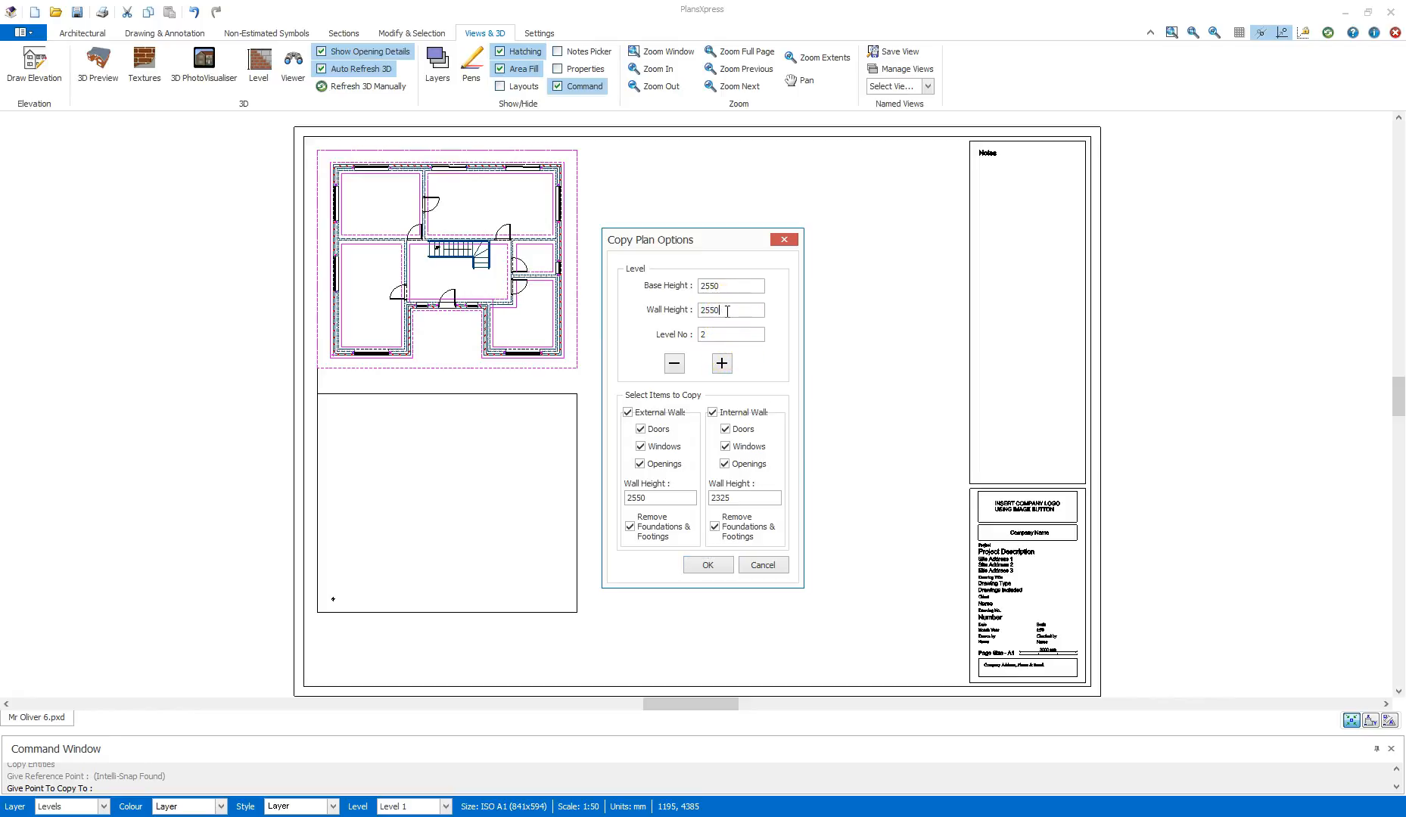
Step: Replace the Level 2 wall height with 2325 in Copy Plan Options
{"action": "triple_click", "coordinate": [730, 311]}
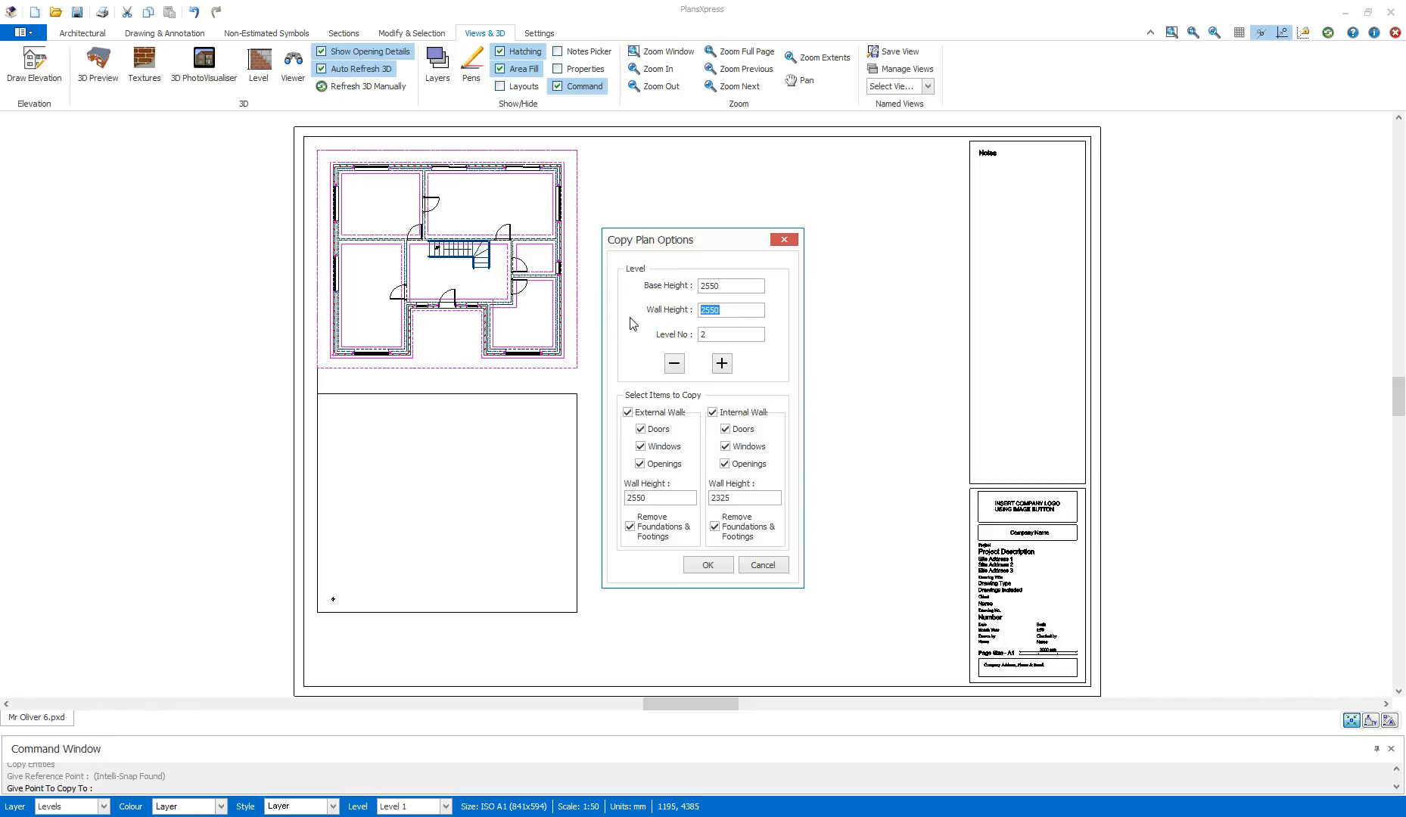
{"action": "type", "text": "2"}
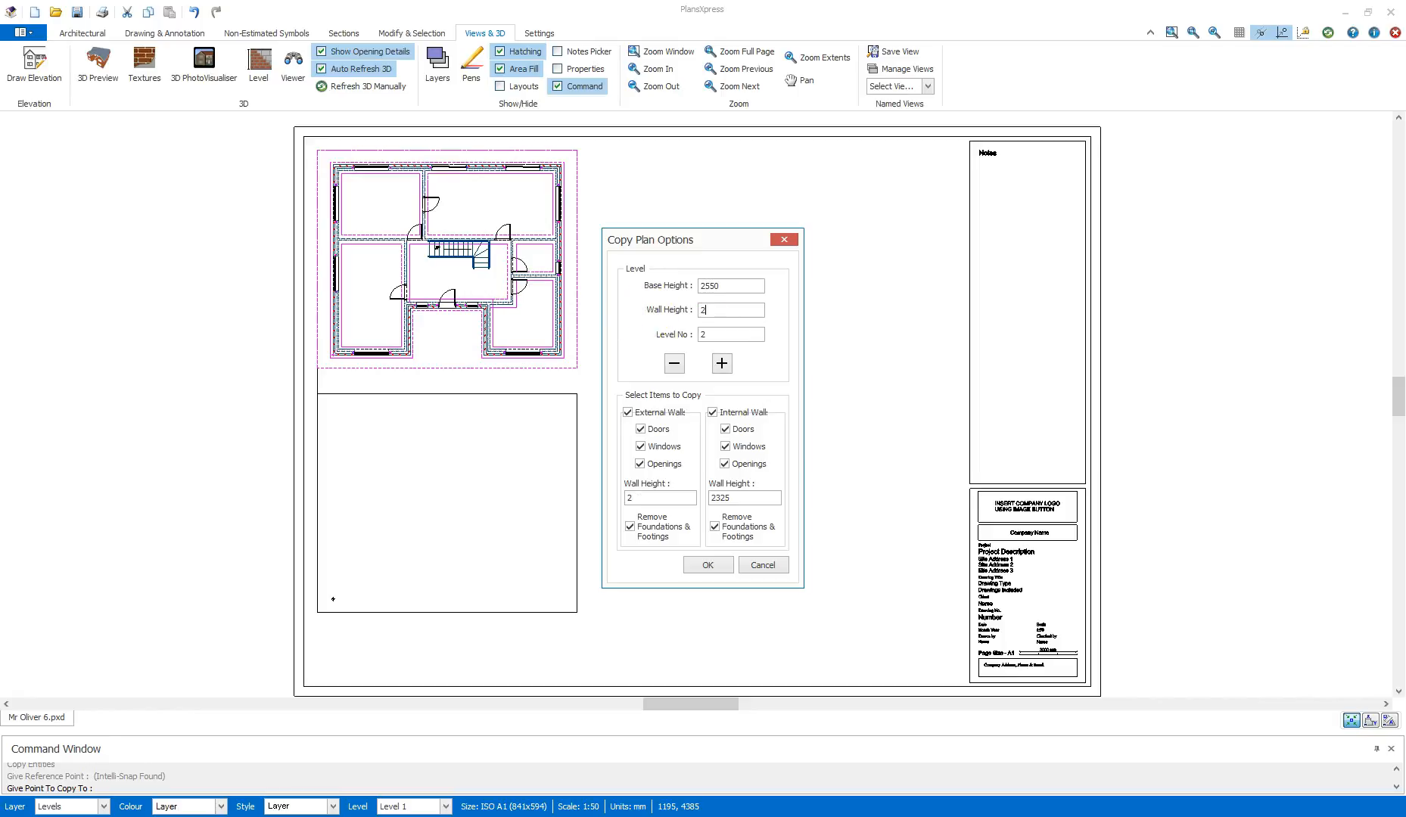
{"action": "type", "text": "2325"}
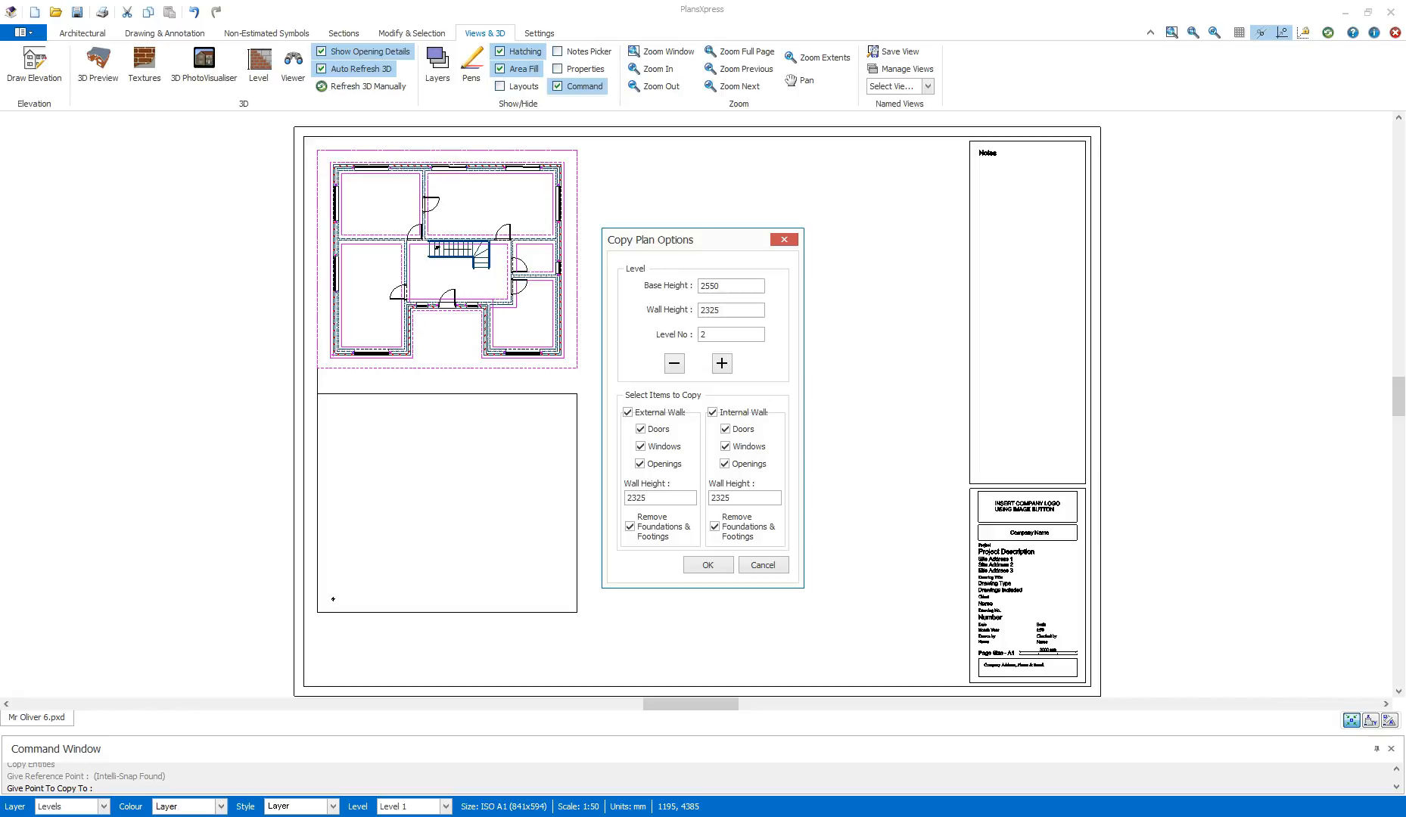
{"action": "left_click", "coordinate": [659, 498]}
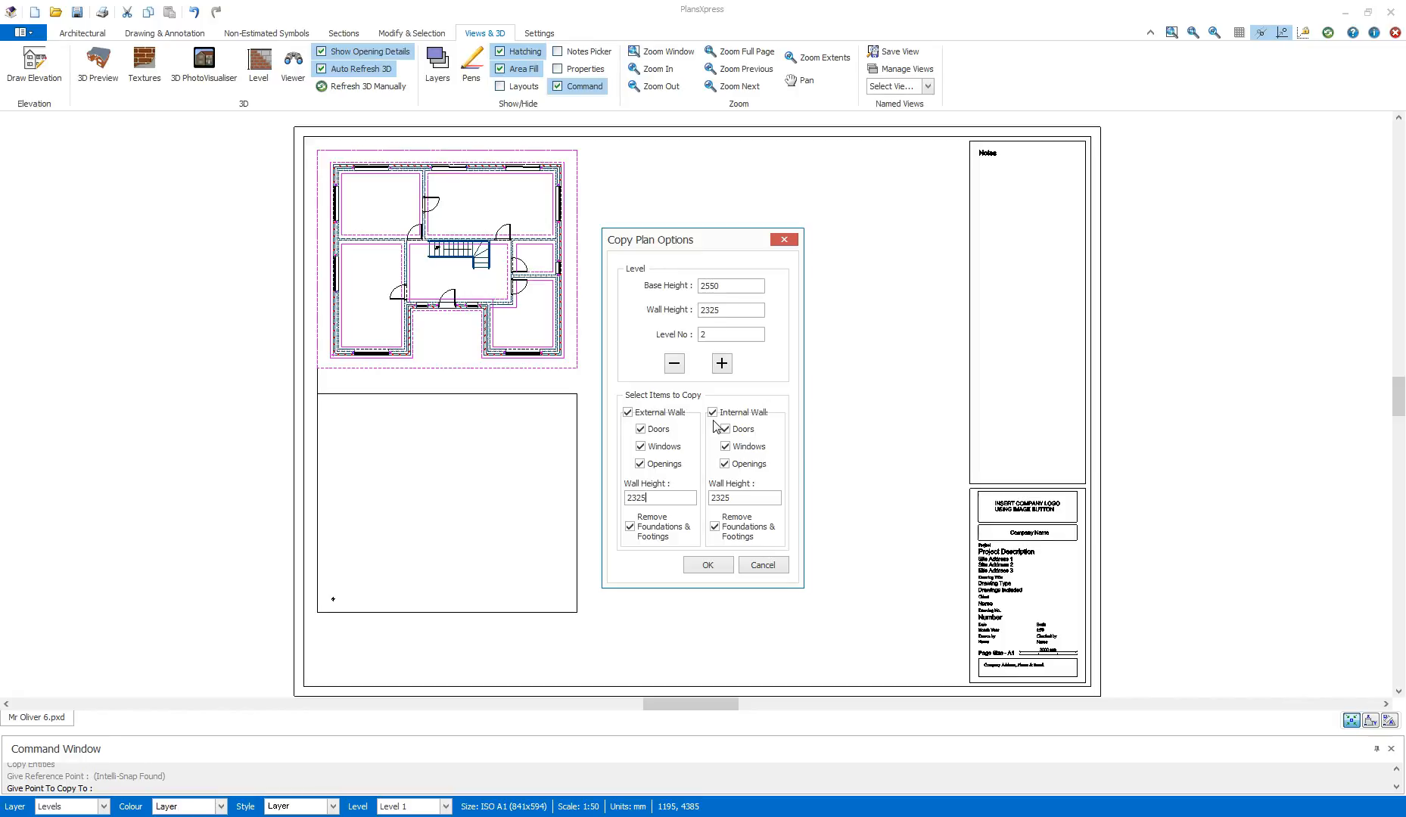
Step: Set internal wall height 0, exclude internal doors, internal windows and external doors, and create the first floor
{"action": "triple_click", "coordinate": [720, 498]}
{"action": "type", "text": "0"}
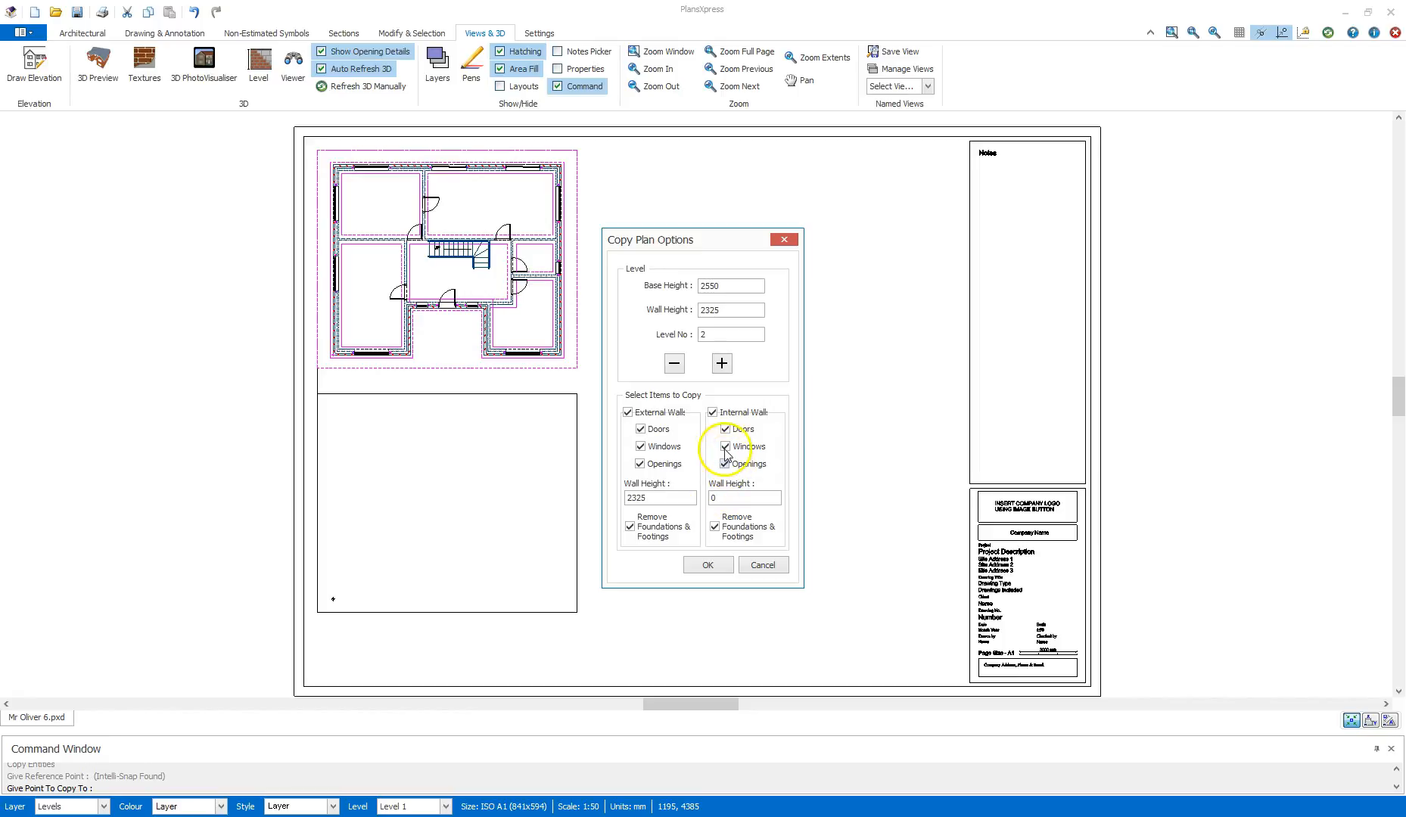
{"action": "left_click", "coordinate": [725, 428]}
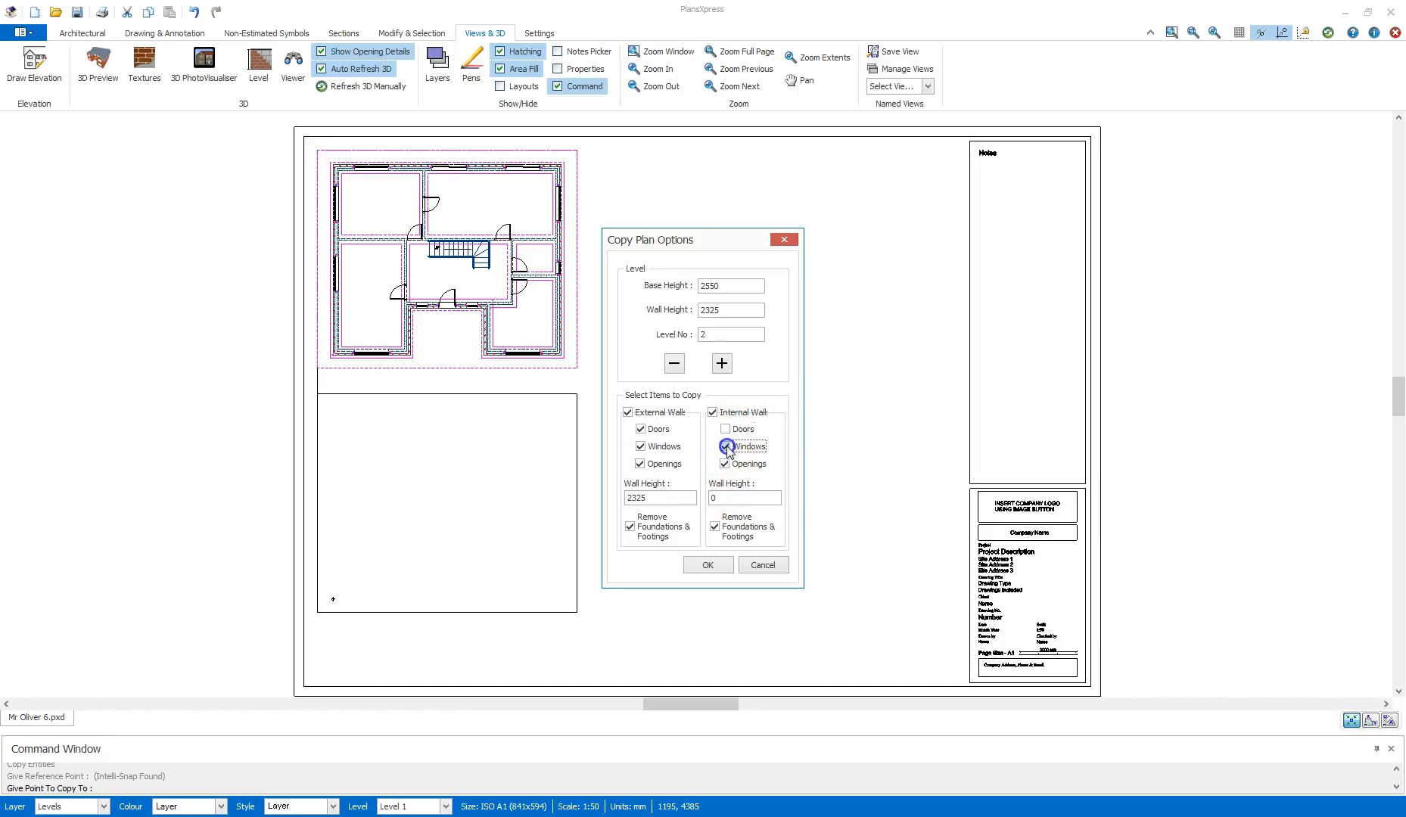
{"action": "left_click", "coordinate": [726, 447]}
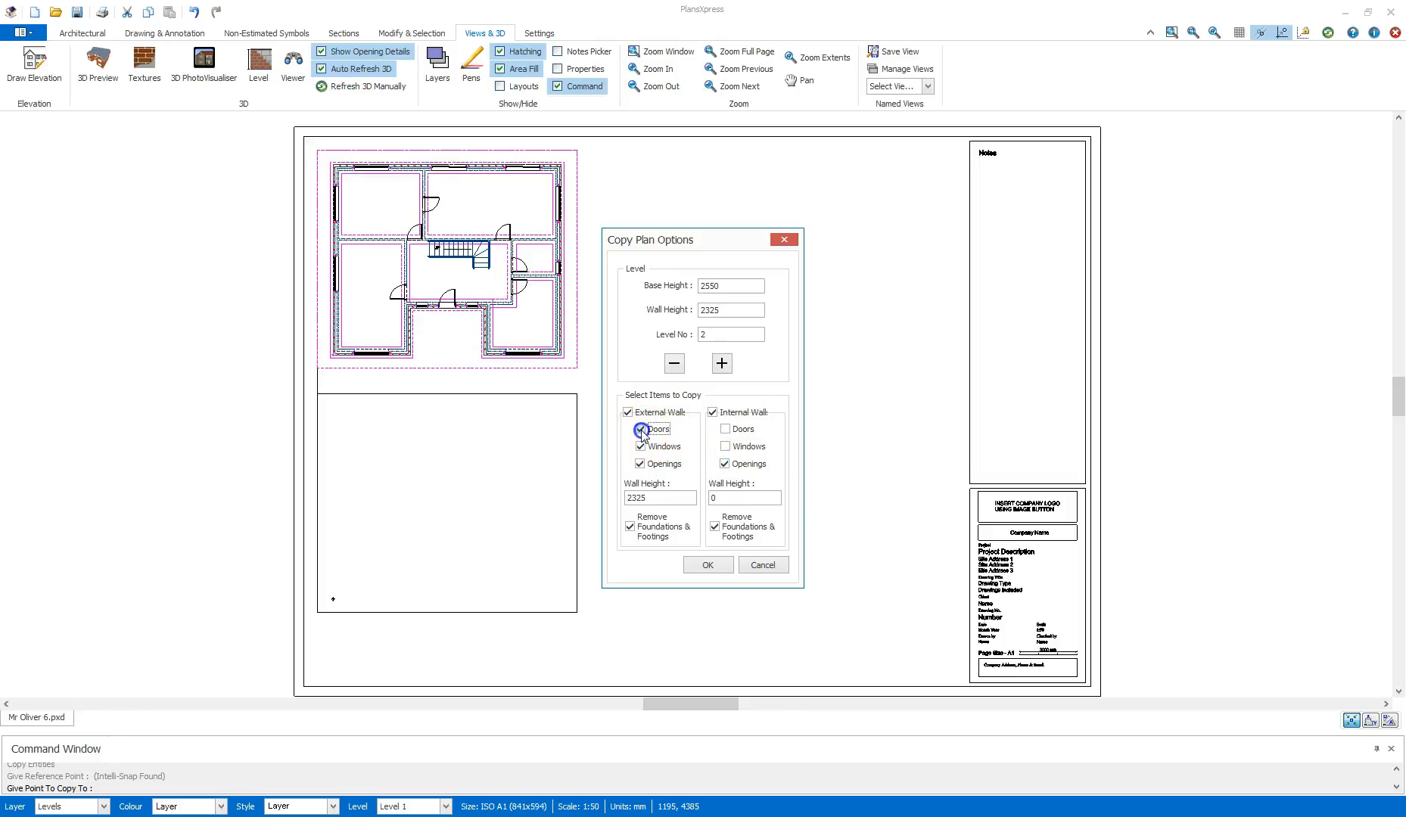
{"action": "left_click", "coordinate": [640, 428]}
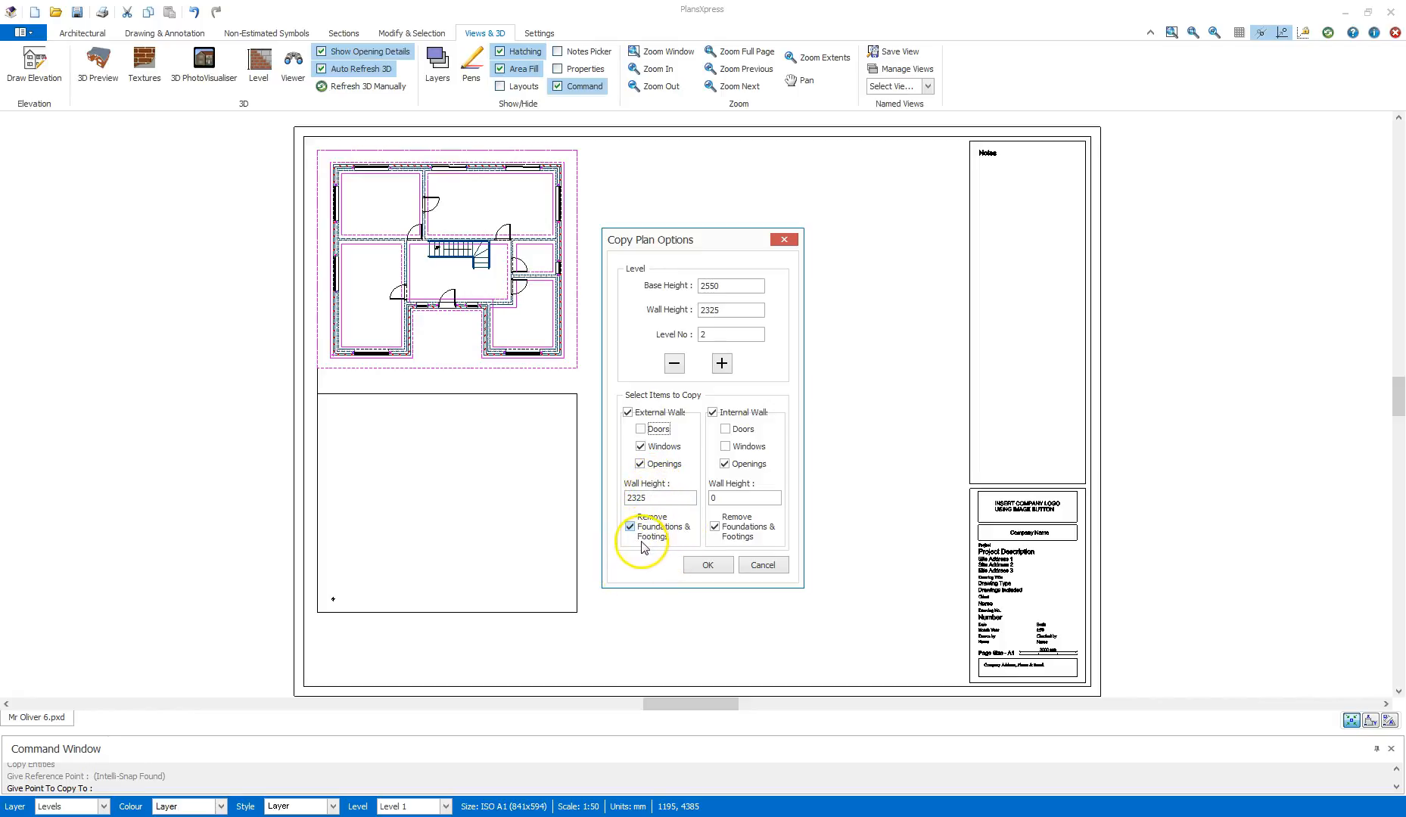
{"action": "left_click", "coordinate": [714, 527]}
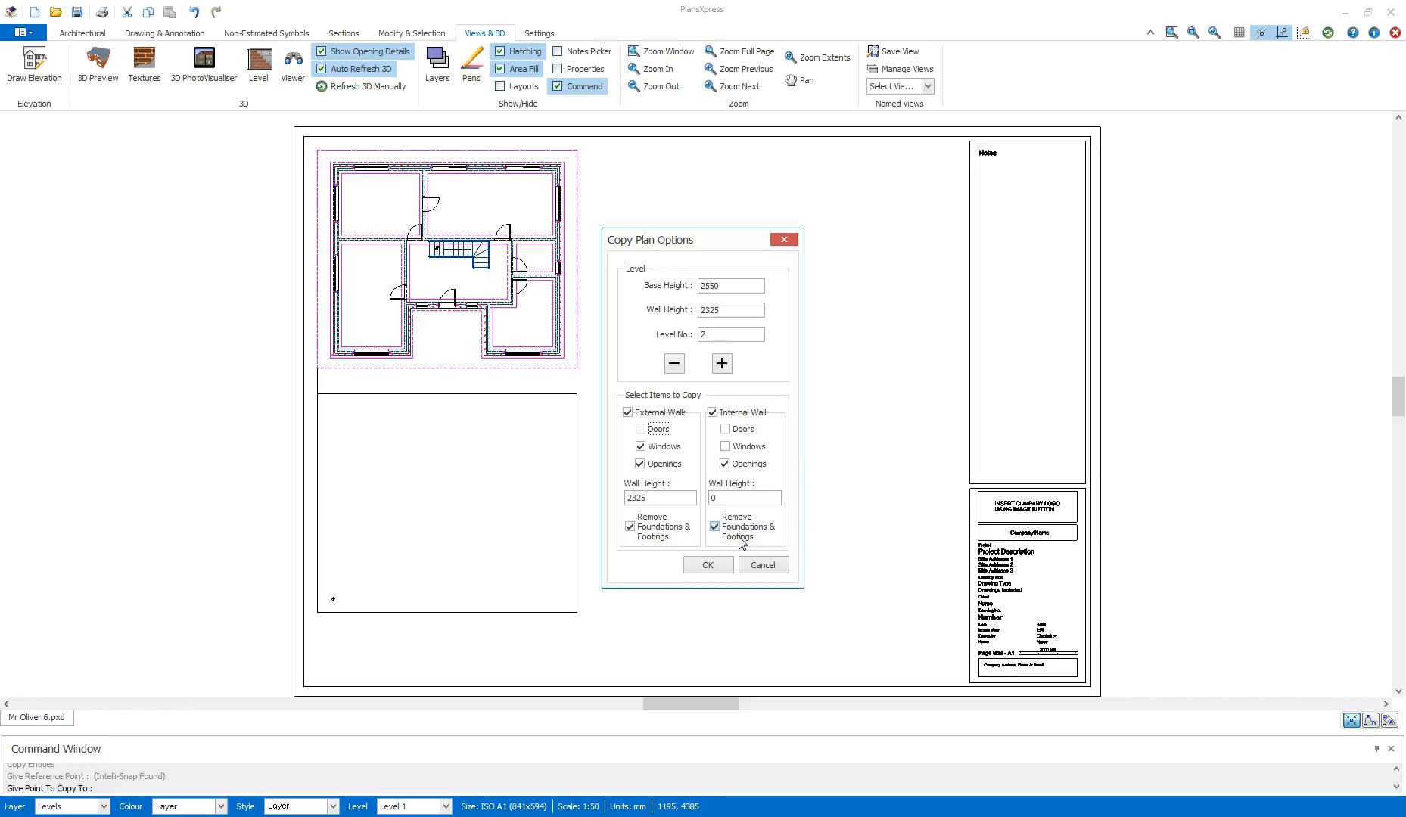
{"action": "left_click", "coordinate": [707, 565]}
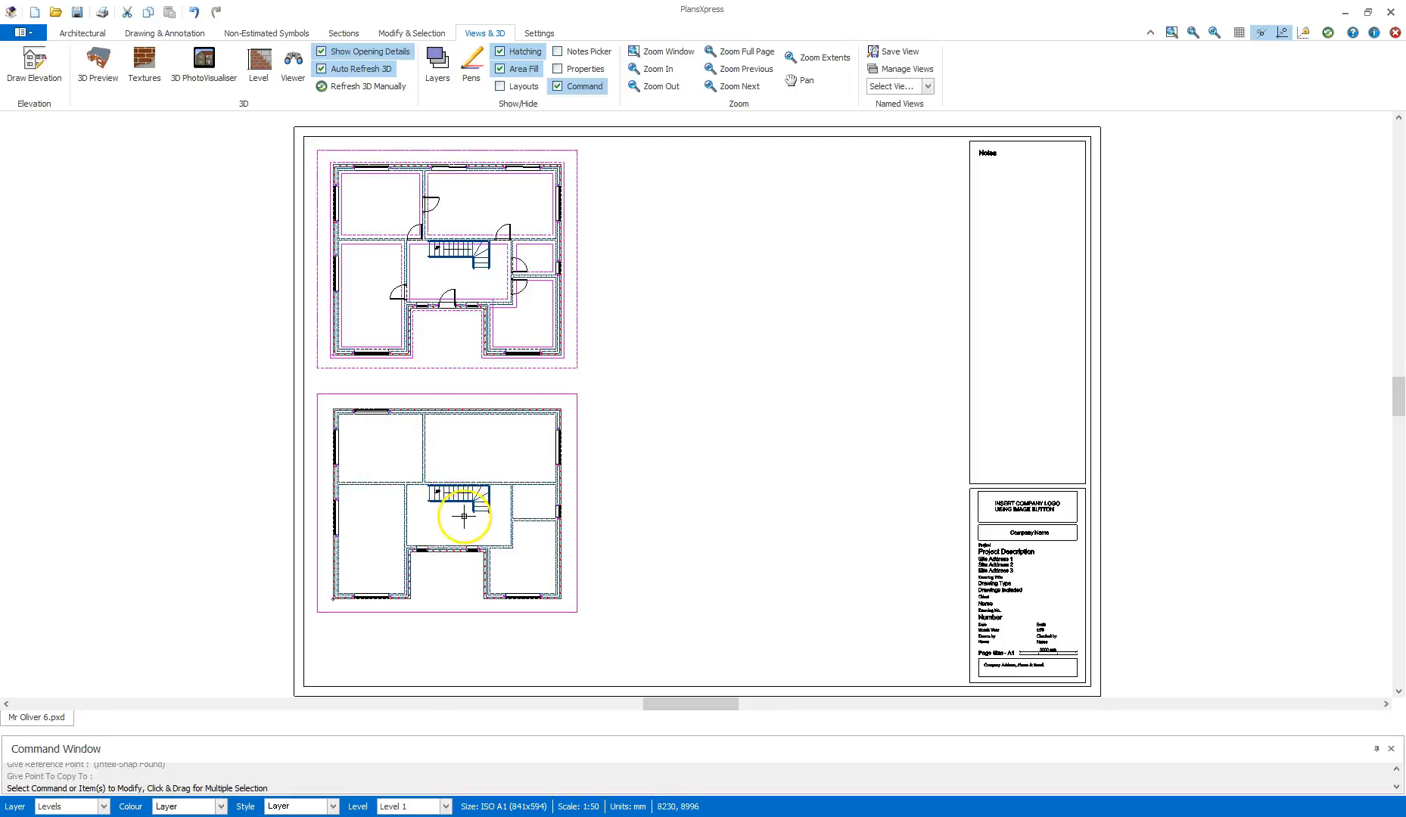
{"action": "mouse_move", "coordinate": [494, 485]}
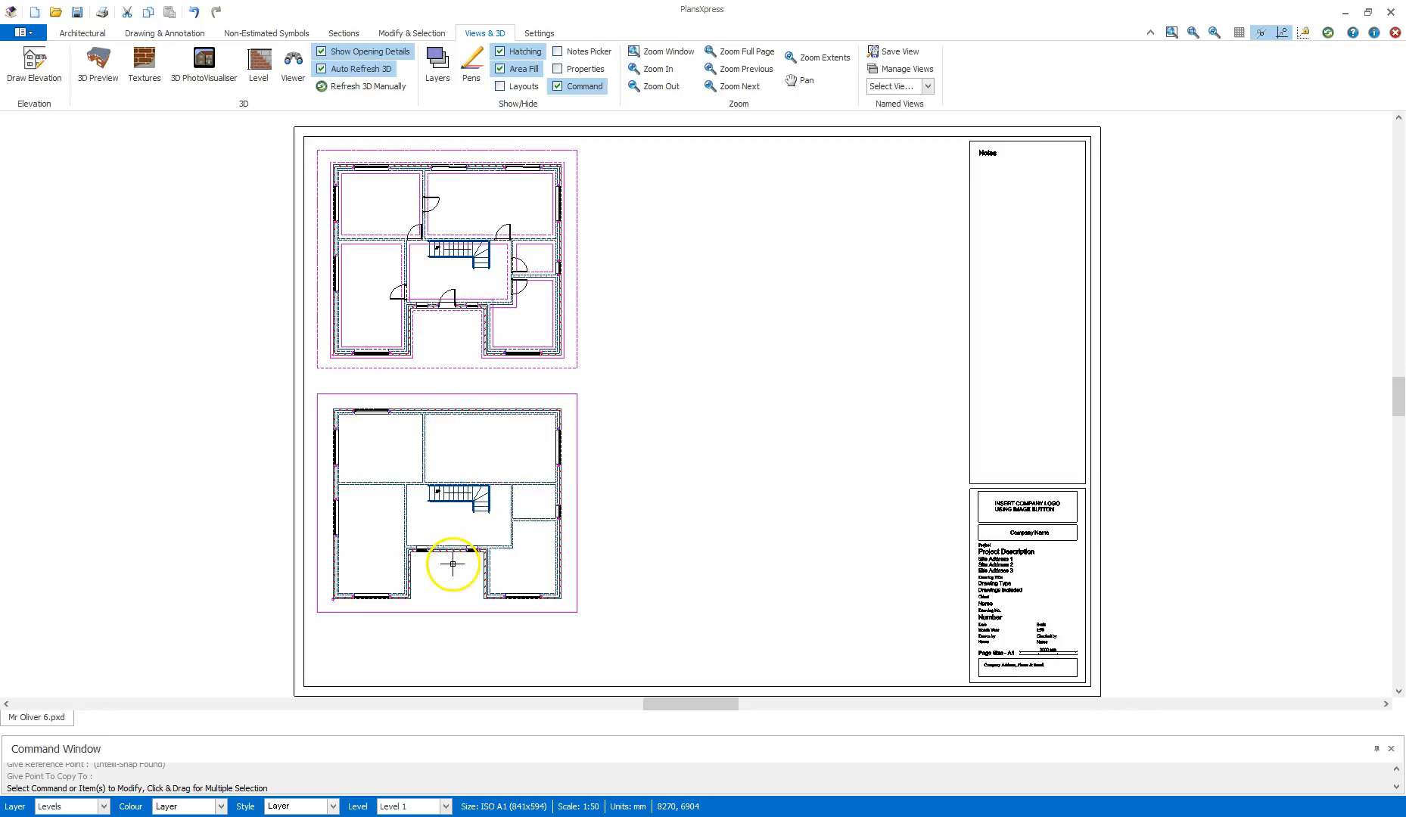
{"action": "mouse_move", "coordinate": [453, 523]}
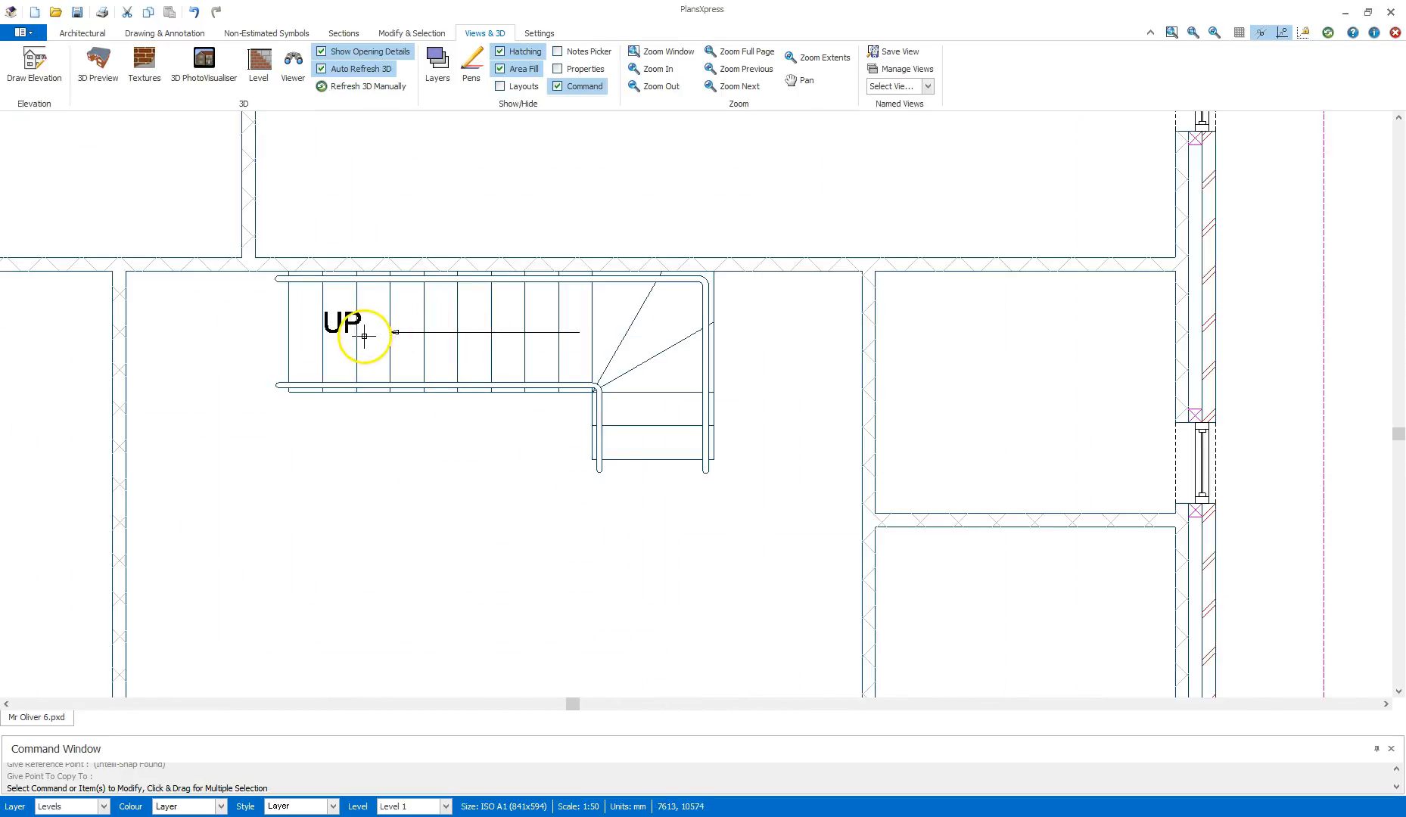
{"action": "mouse_move", "coordinate": [653, 472]}
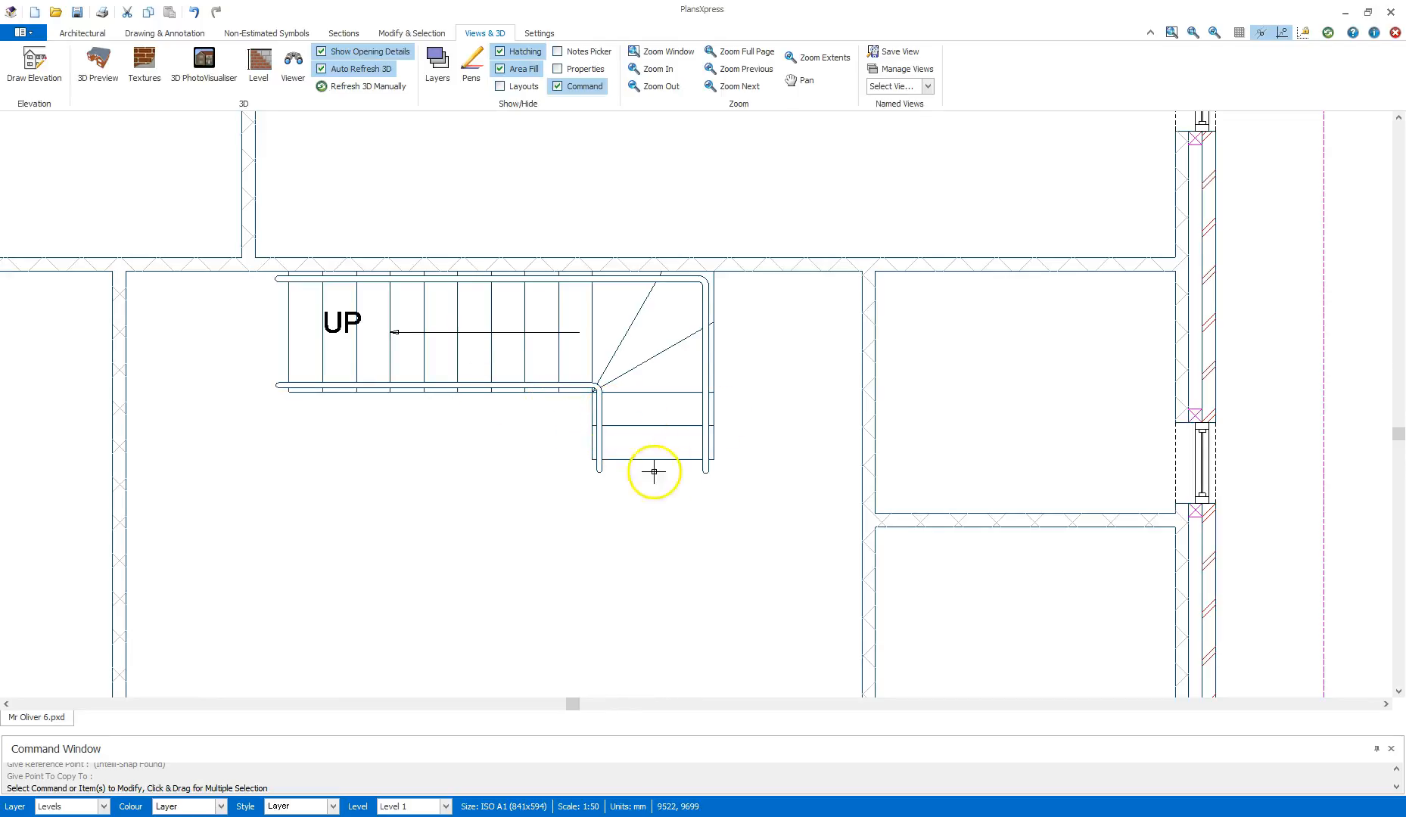
{"action": "mouse_move", "coordinate": [595, 400]}
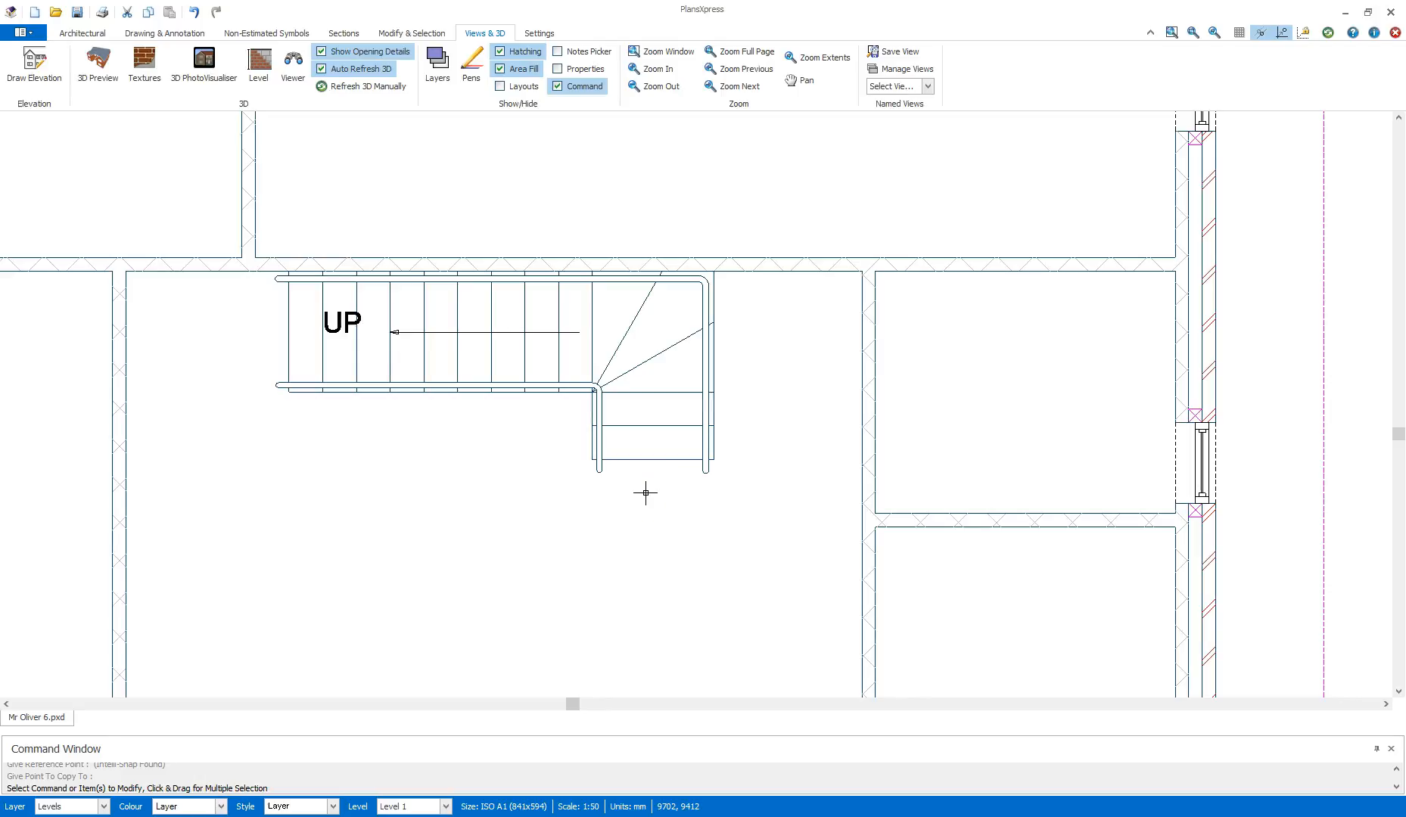
{"action": "mouse_move", "coordinate": [727, 439]}
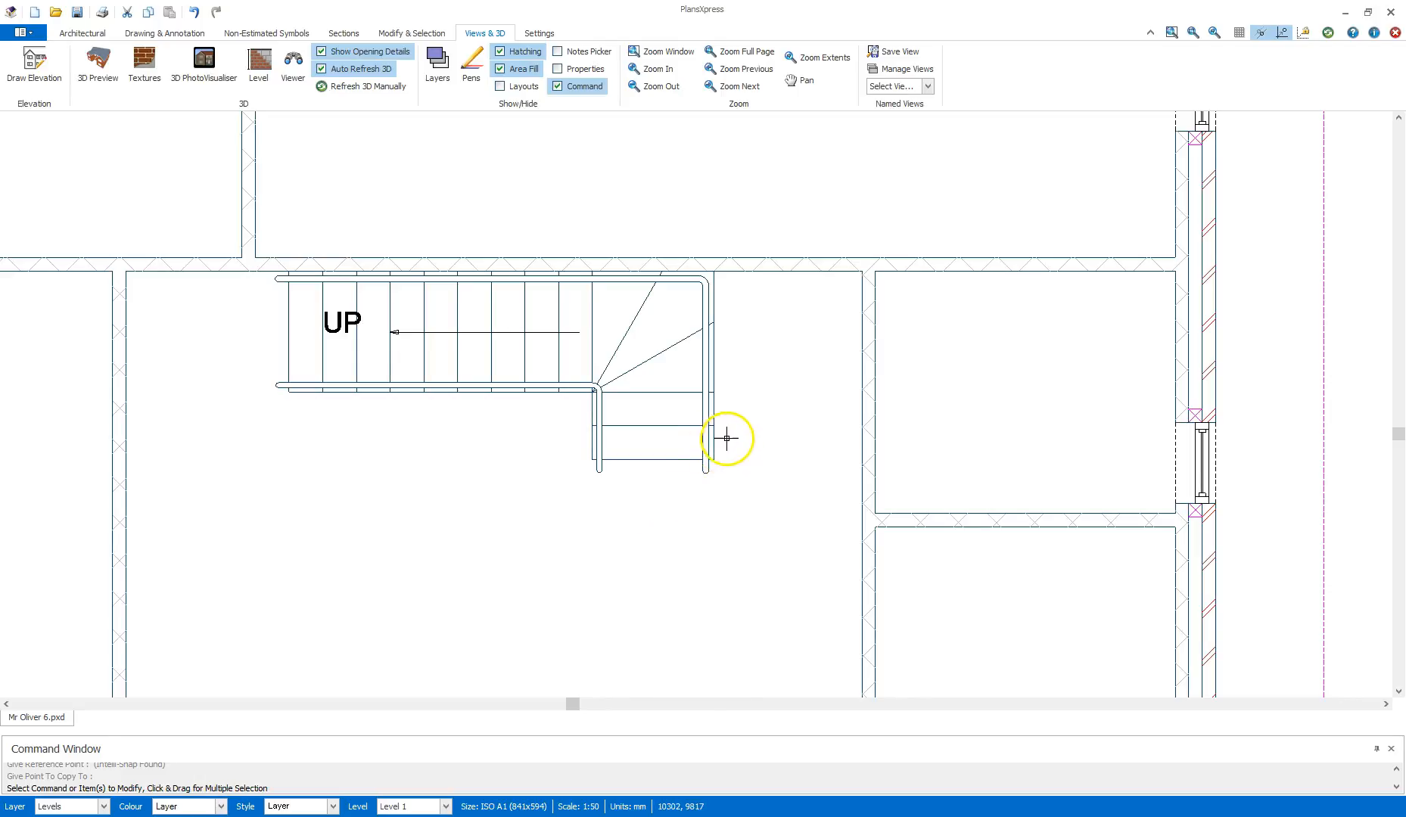
Step: Explode the first-floor staircase into separate lines
{"action": "left_click", "coordinate": [727, 439]}
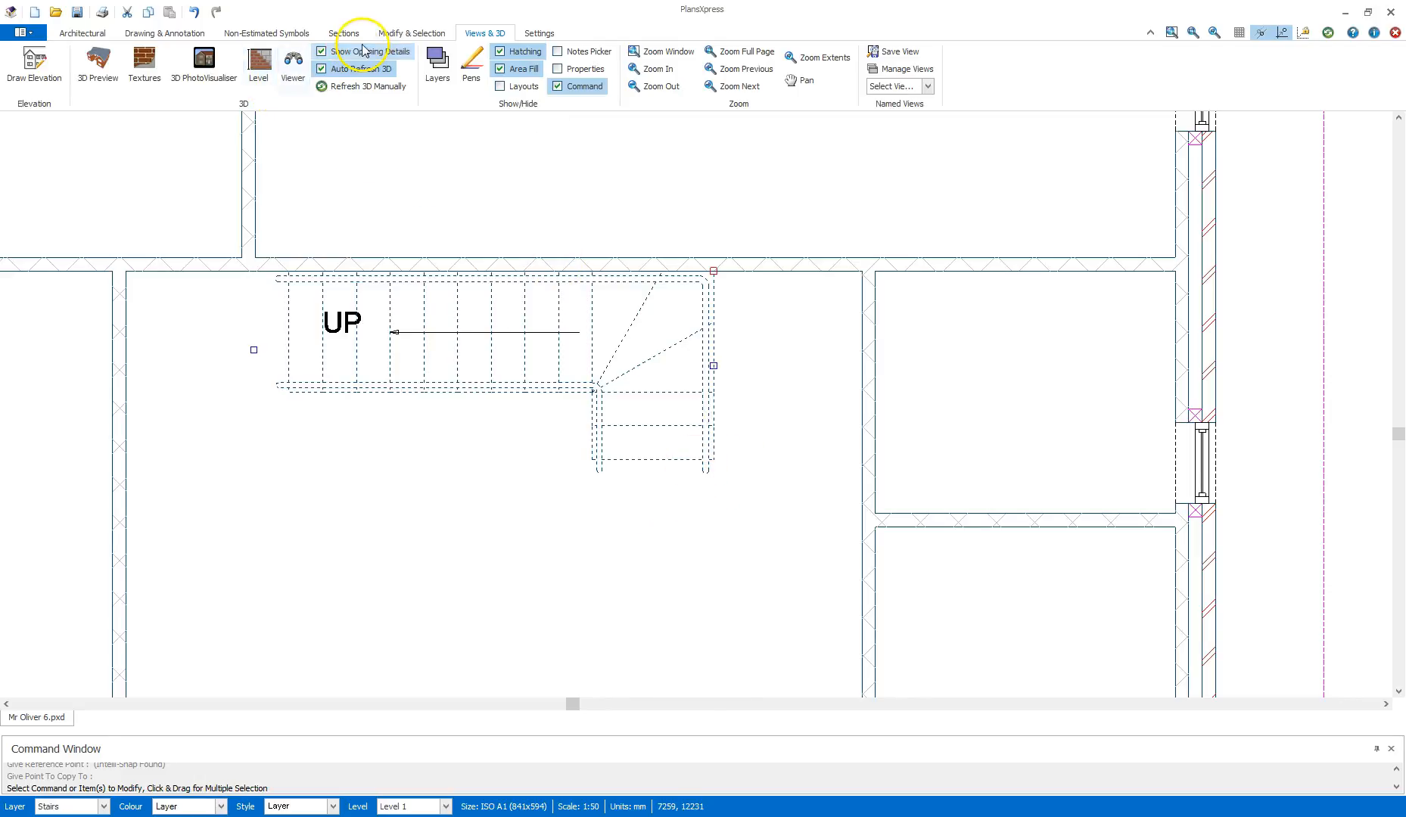
{"action": "left_click", "coordinate": [412, 33]}
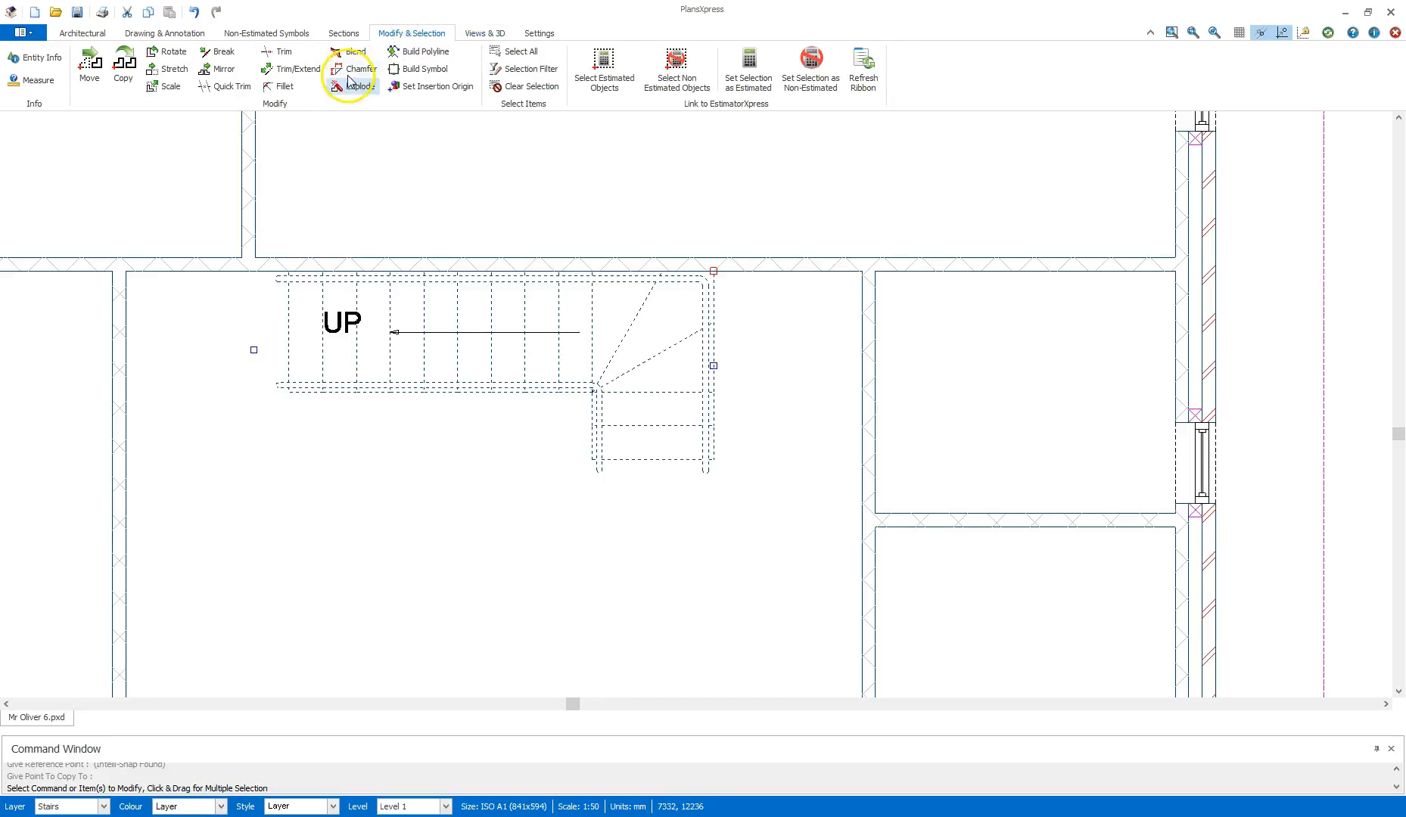
{"action": "left_click", "coordinate": [360, 86]}
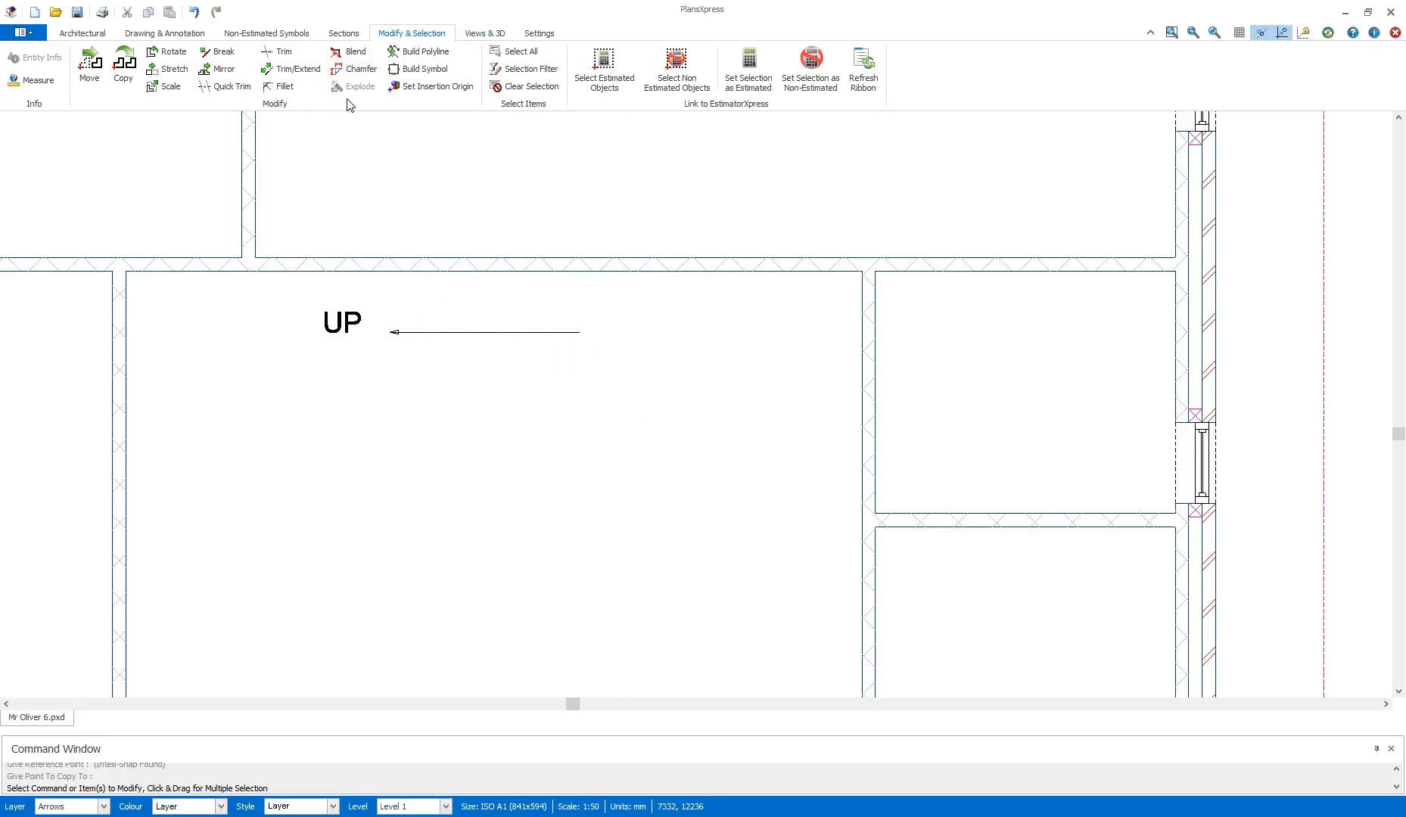
Step: Begin stretching the stair's right-hand edge to remove the lower flight
{"action": "left_click", "coordinate": [634, 422]}
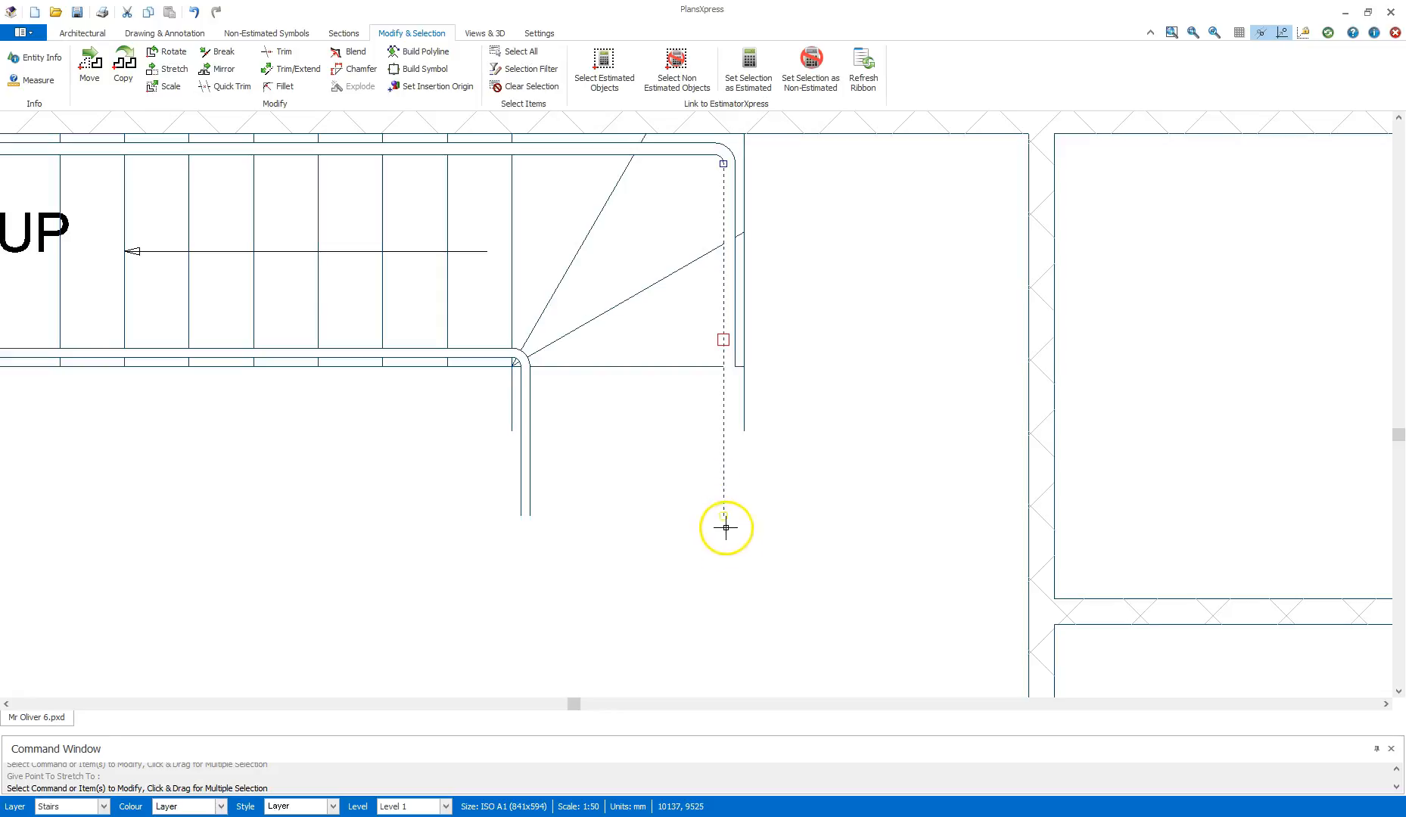
{"action": "mouse_move", "coordinate": [710, 383]}
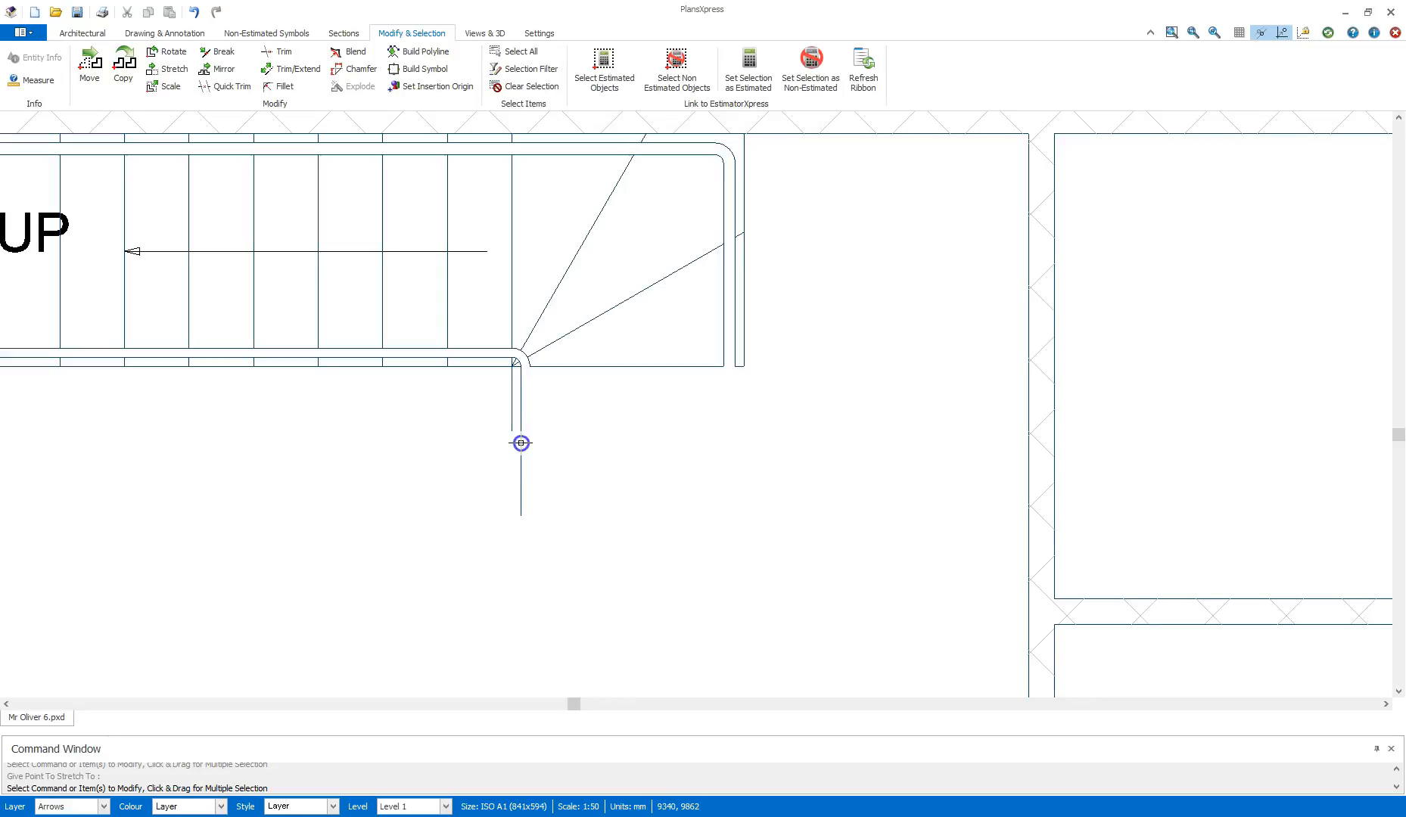
{"action": "mouse_move", "coordinate": [520, 442]}
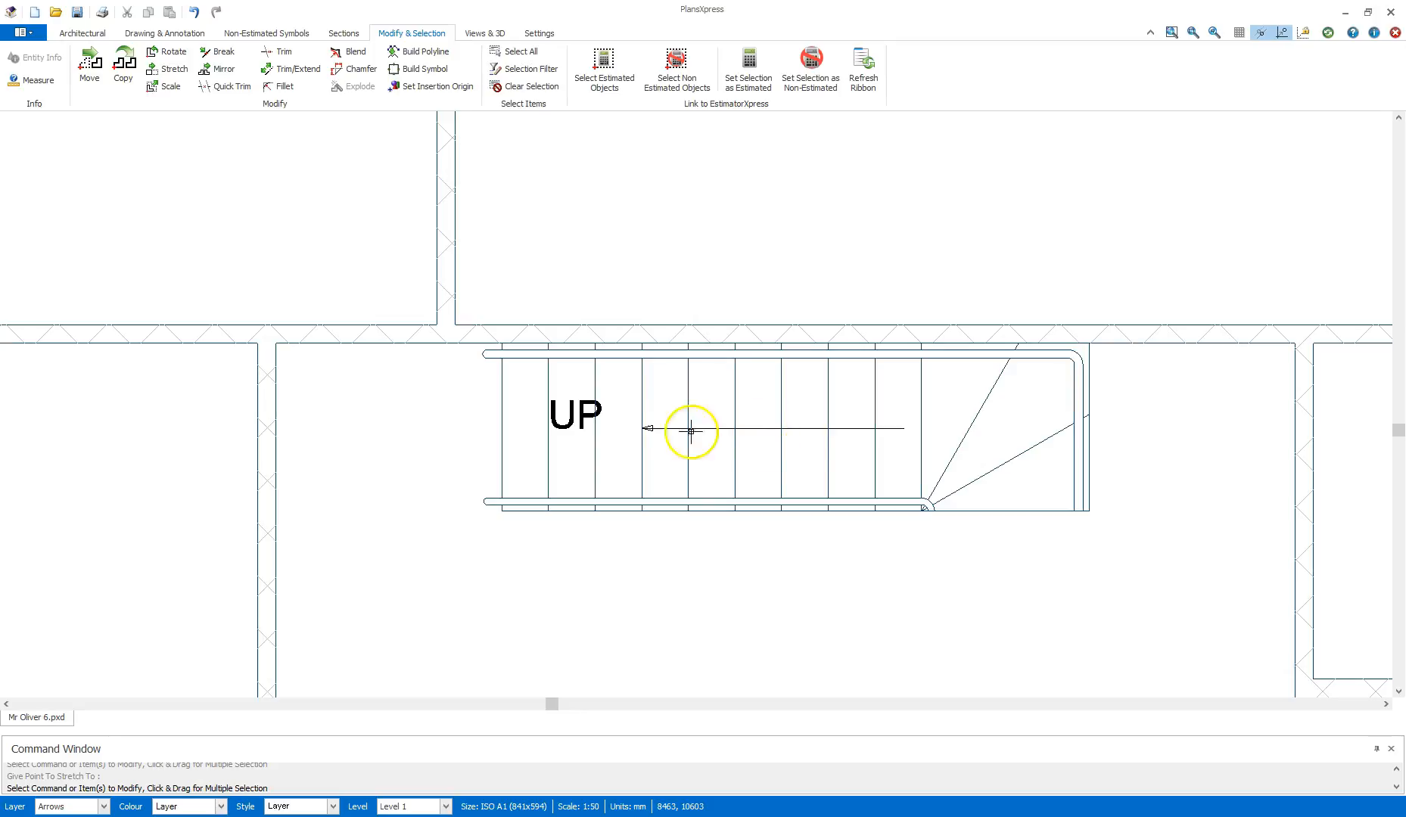
Step: Rotate the stair arrow 180° about its right end and place it back on the stairs
{"action": "left_click", "coordinate": [690, 431]}
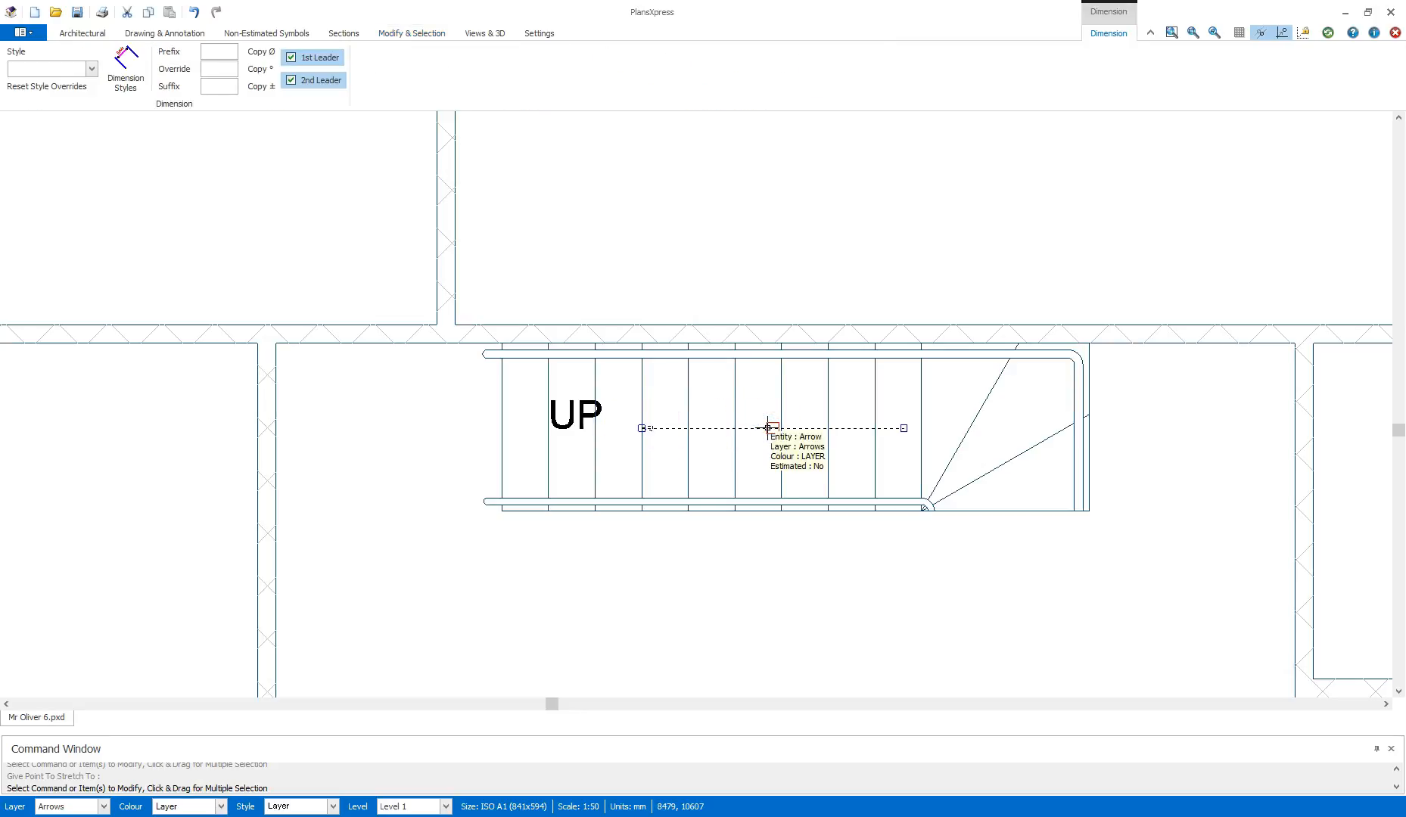
{"action": "mouse_move", "coordinate": [762, 428]}
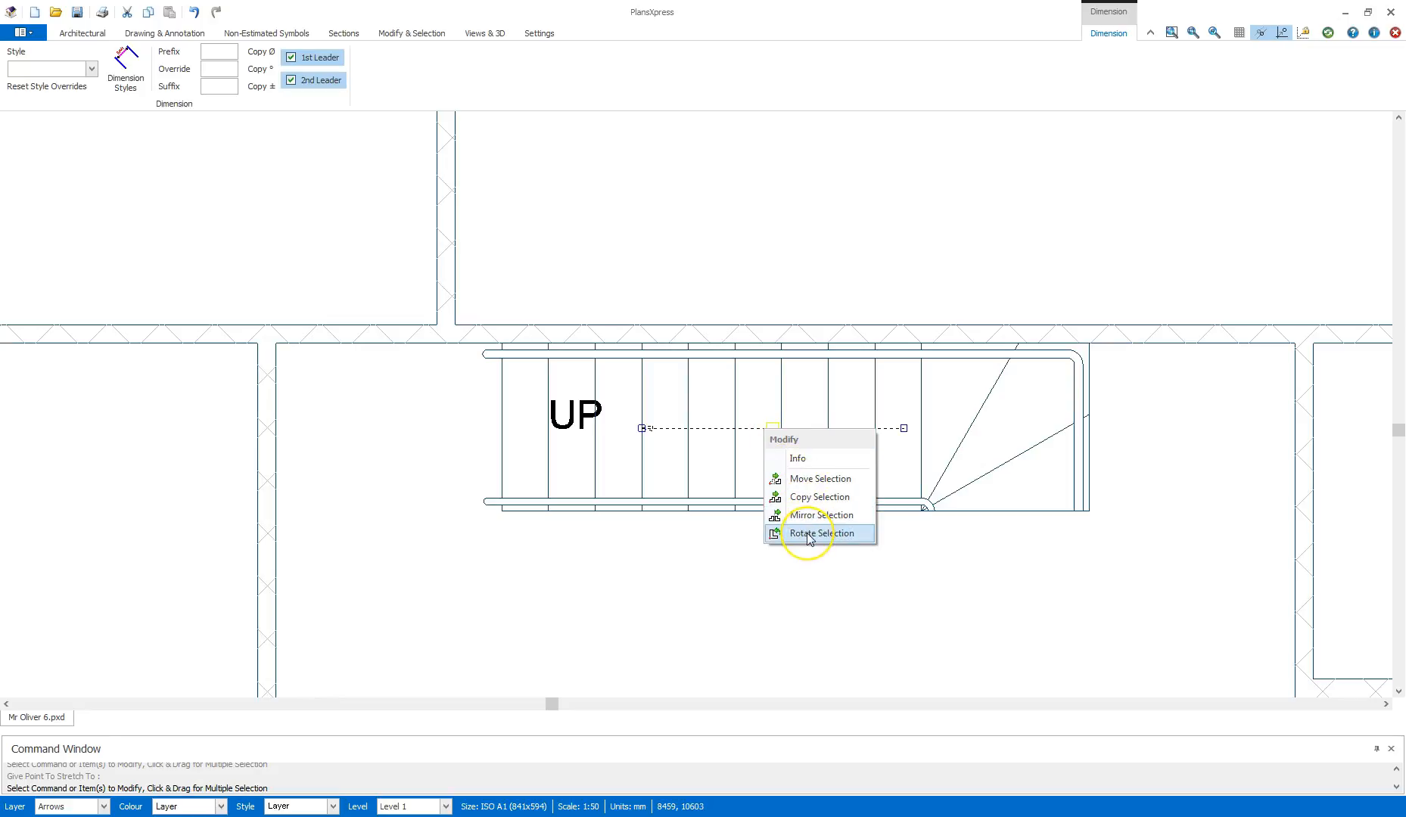
{"action": "left_click", "coordinate": [819, 535]}
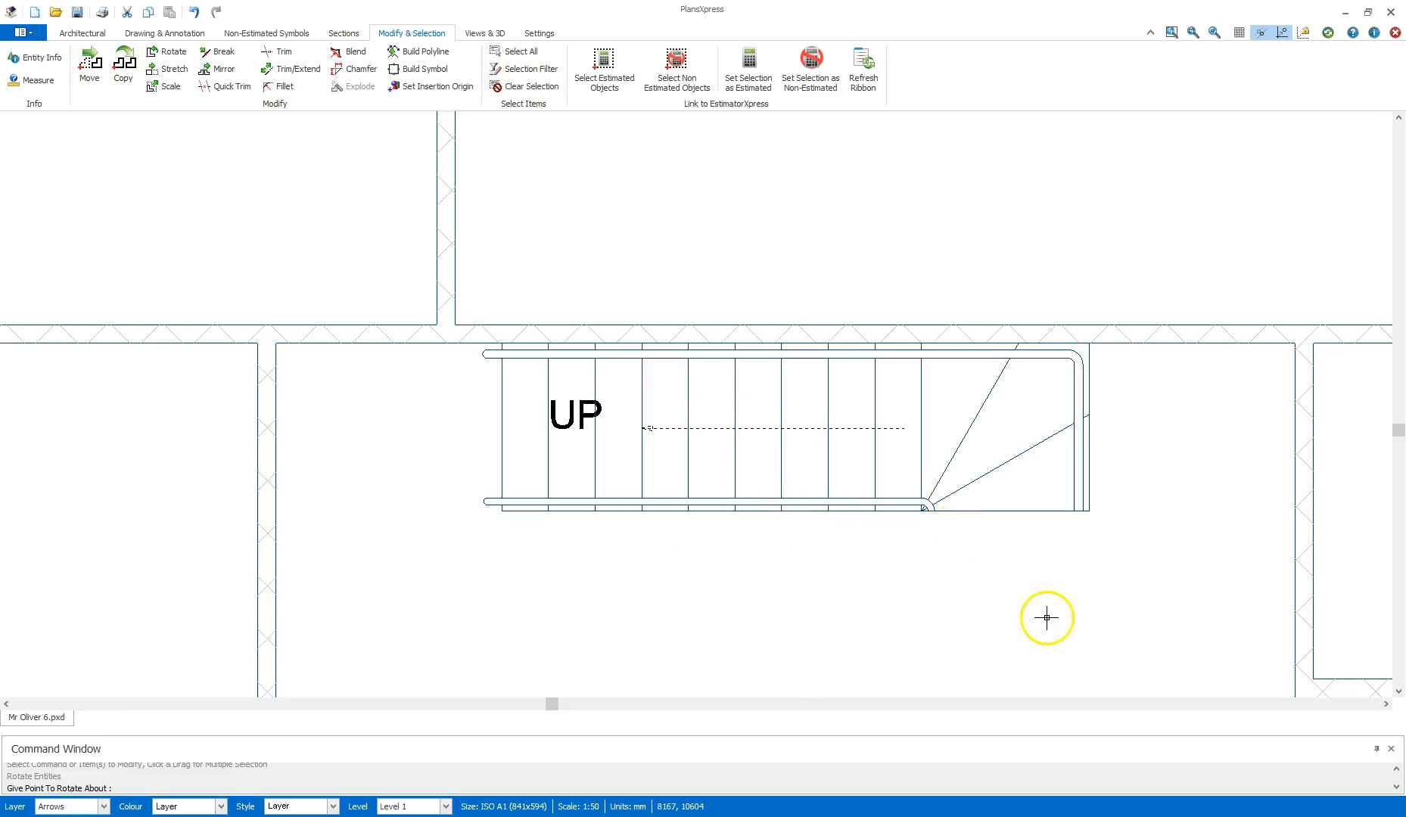
{"action": "mouse_move", "coordinate": [906, 436]}
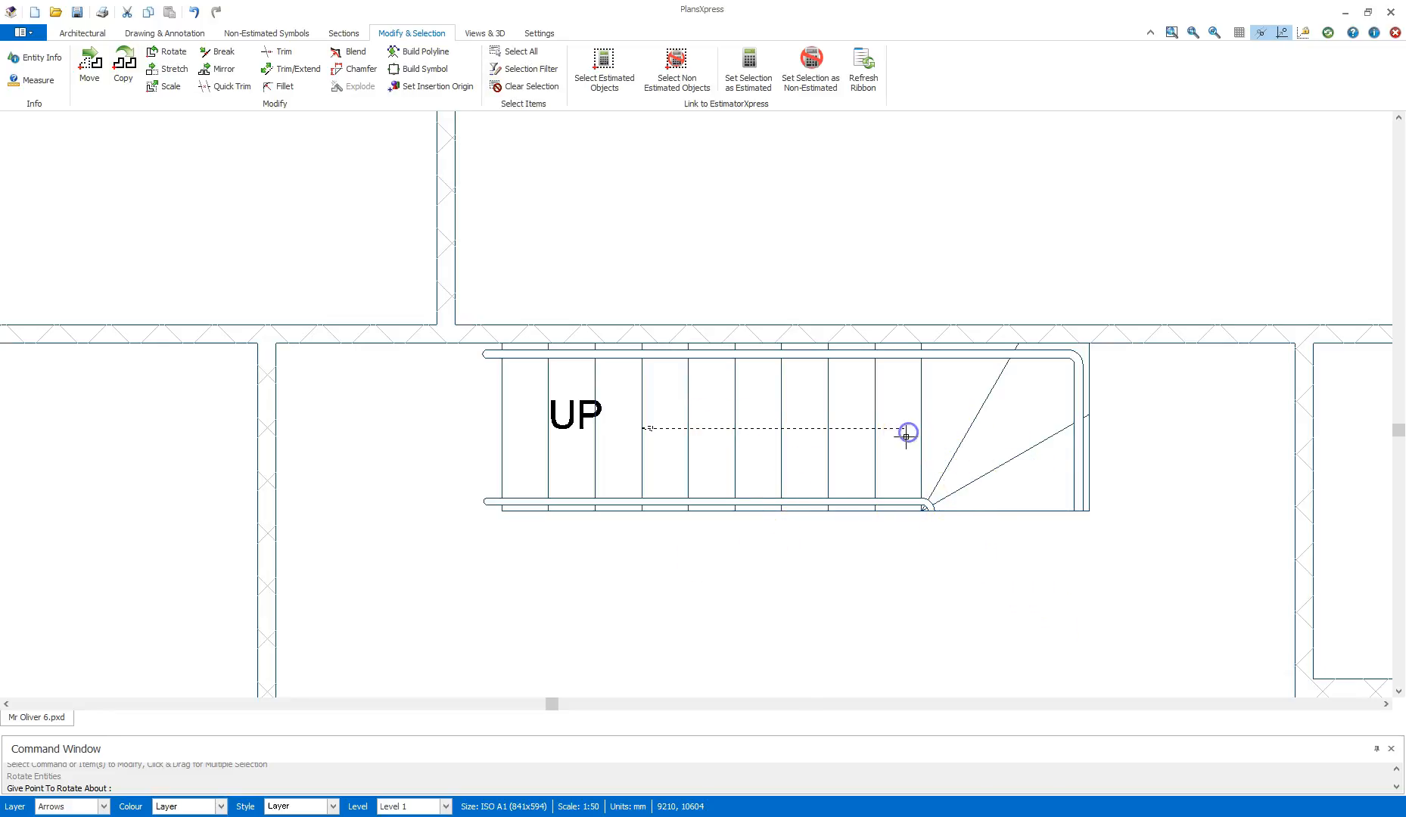
{"action": "left_click", "coordinate": [905, 434]}
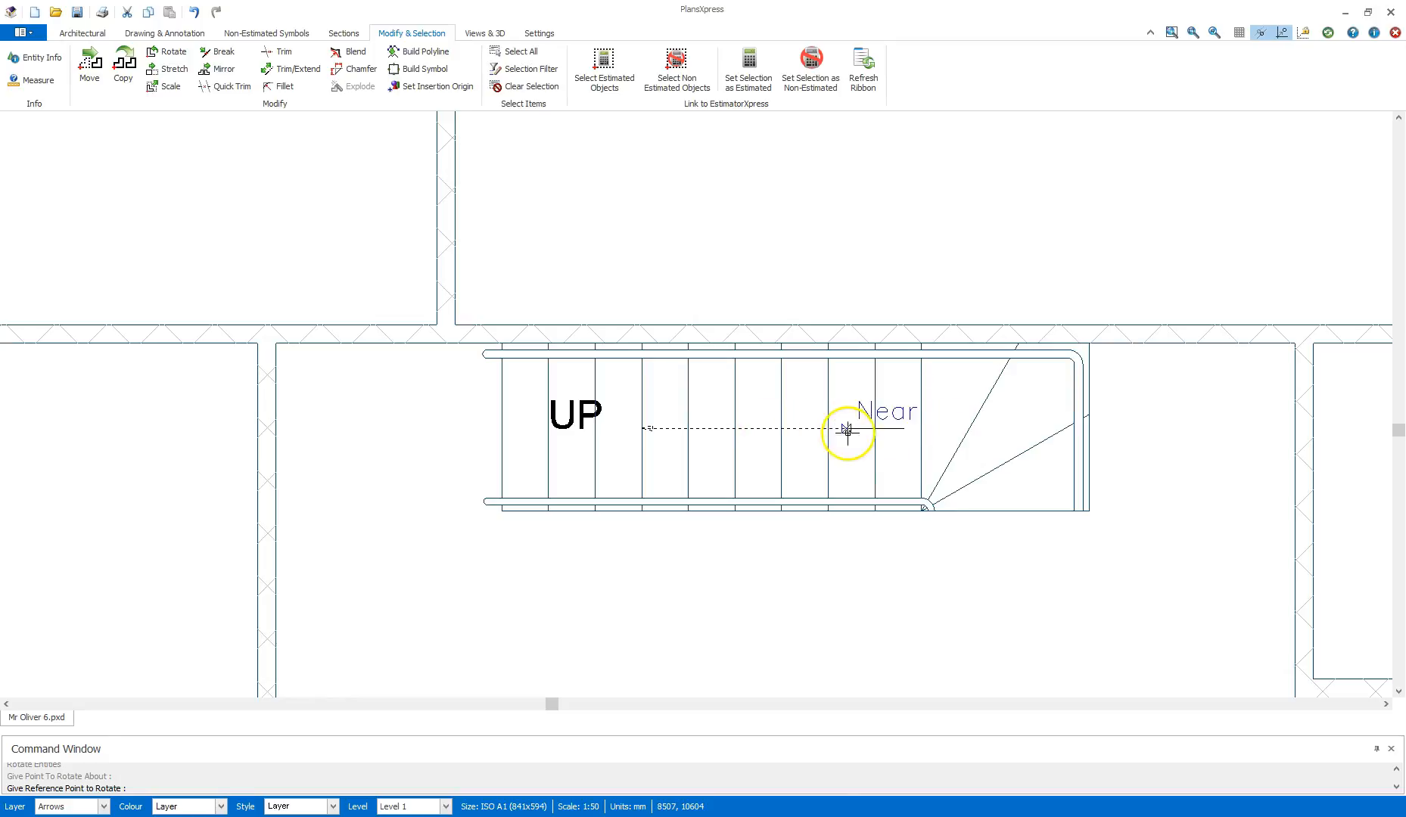
{"action": "mouse_move", "coordinate": [826, 386]}
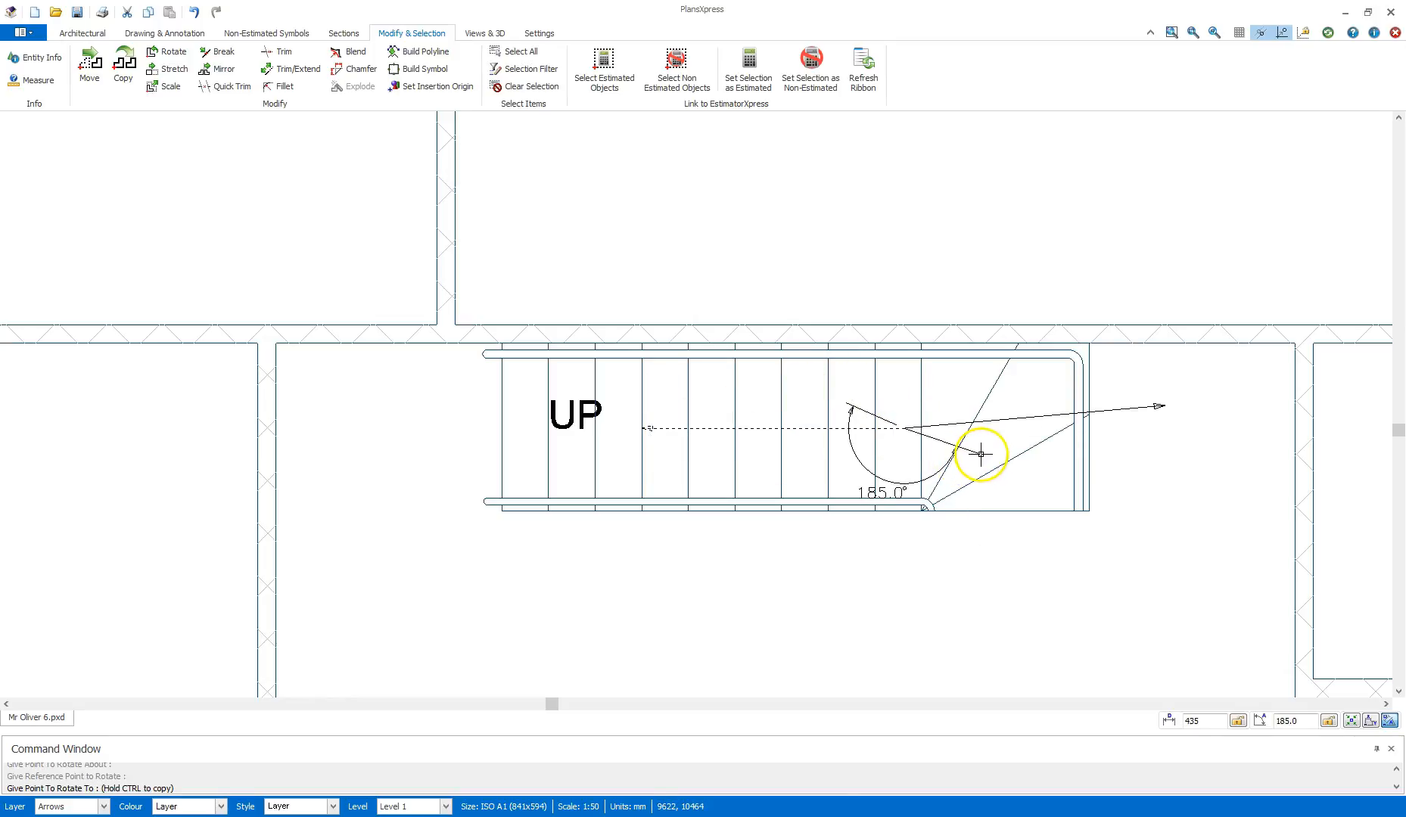
{"action": "mouse_move", "coordinate": [981, 462]}
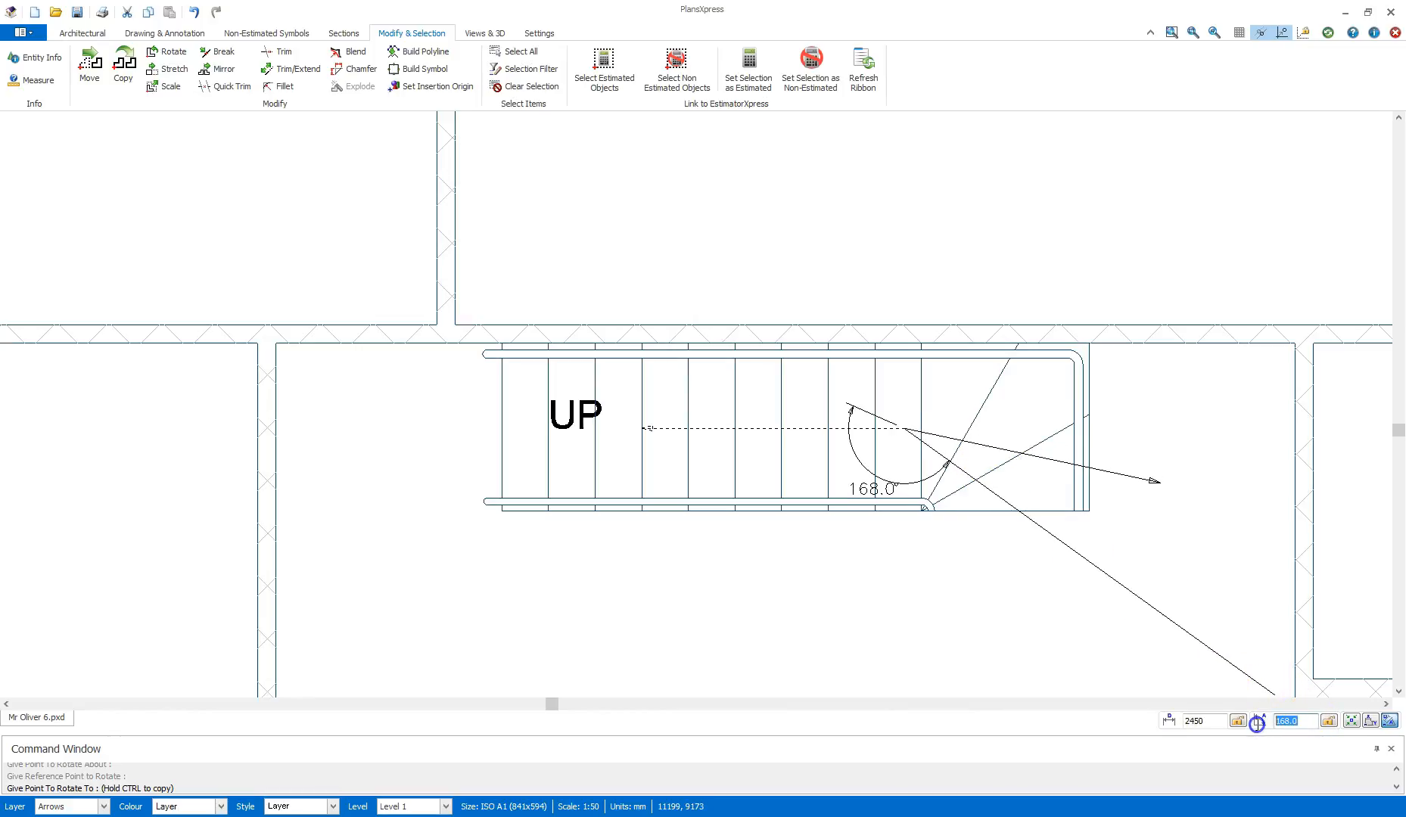
{"action": "mouse_move", "coordinate": [1190, 565]}
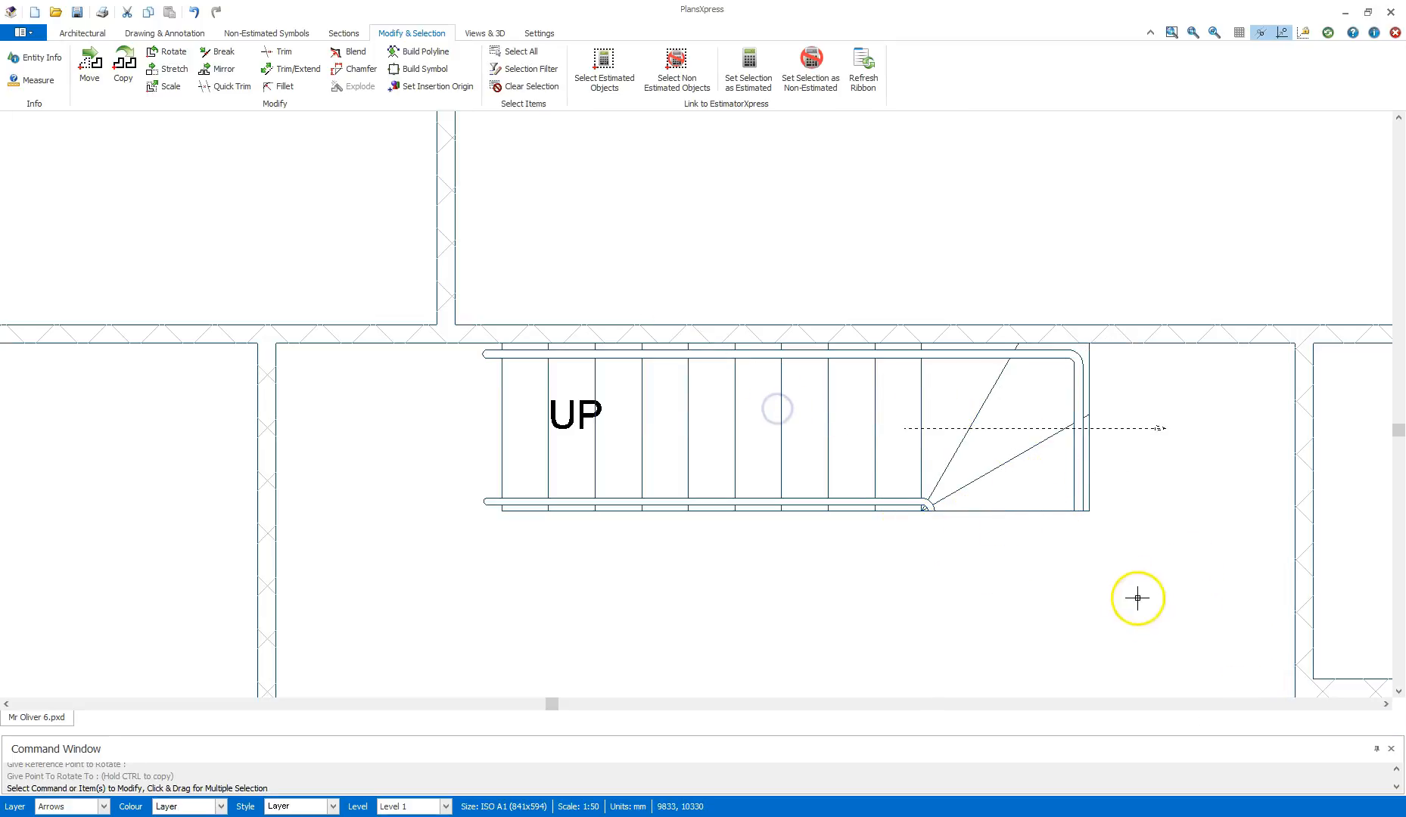
{"action": "mouse_move", "coordinate": [1012, 420]}
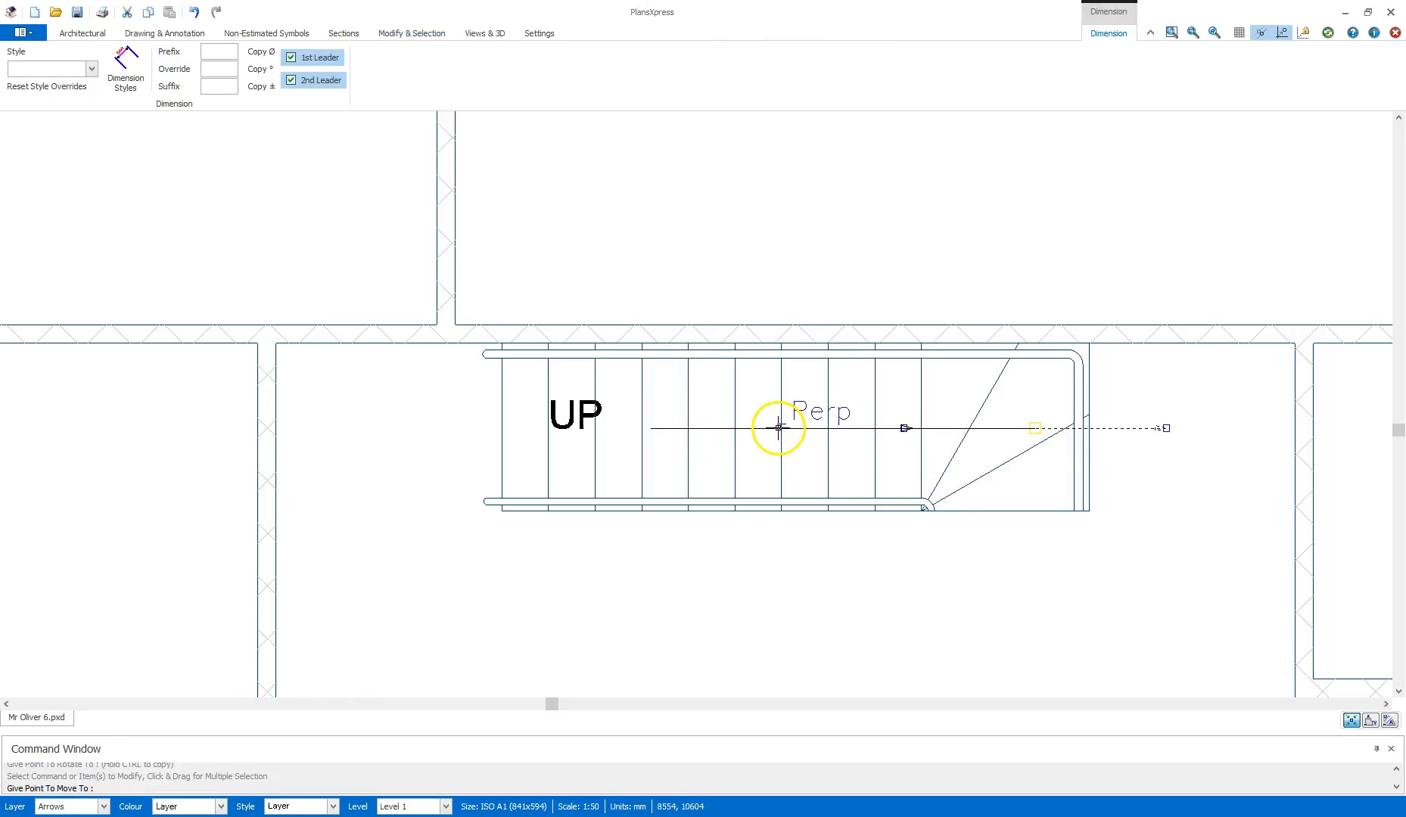
{"action": "left_click", "coordinate": [412, 34]}
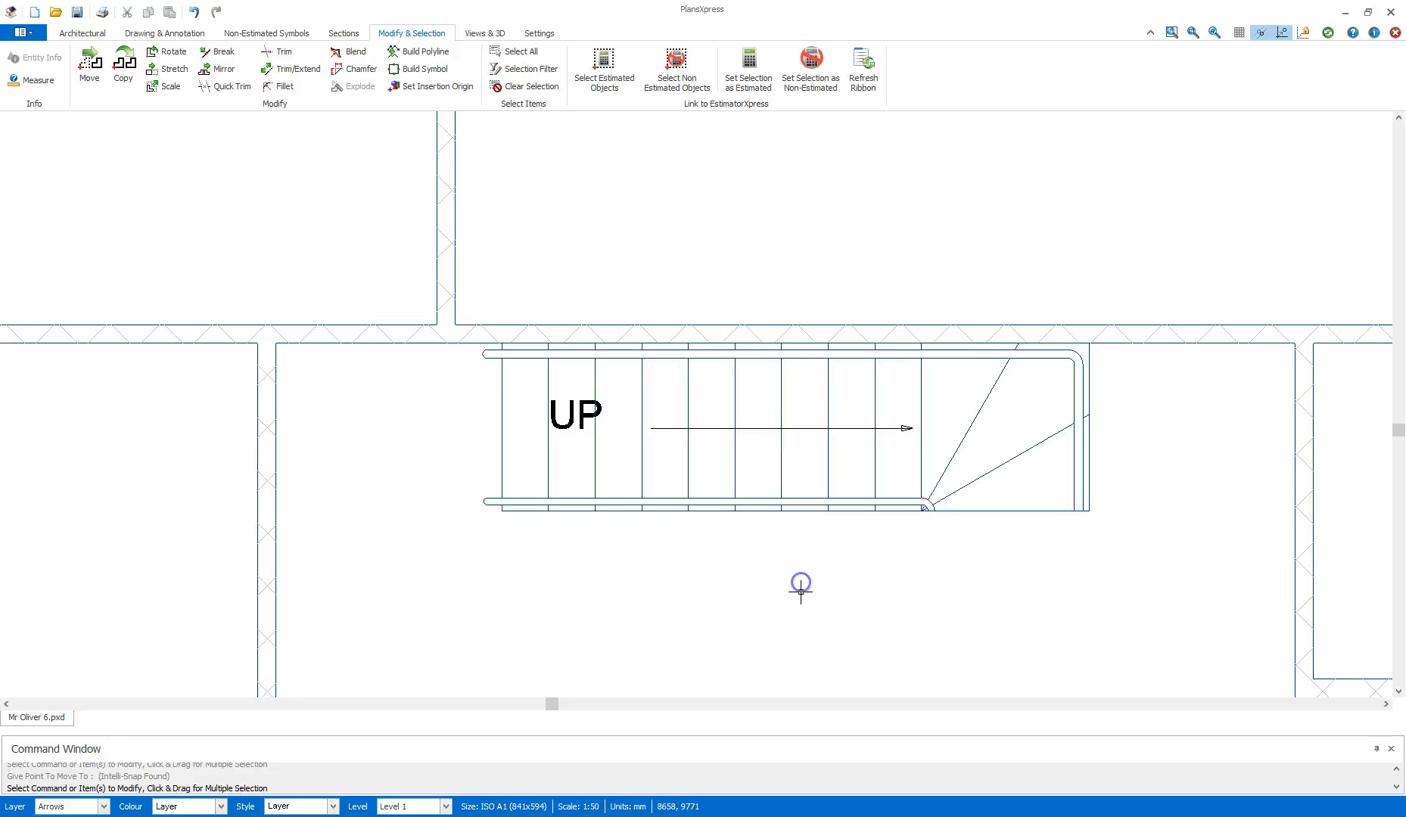
{"action": "mouse_move", "coordinate": [583, 404]}
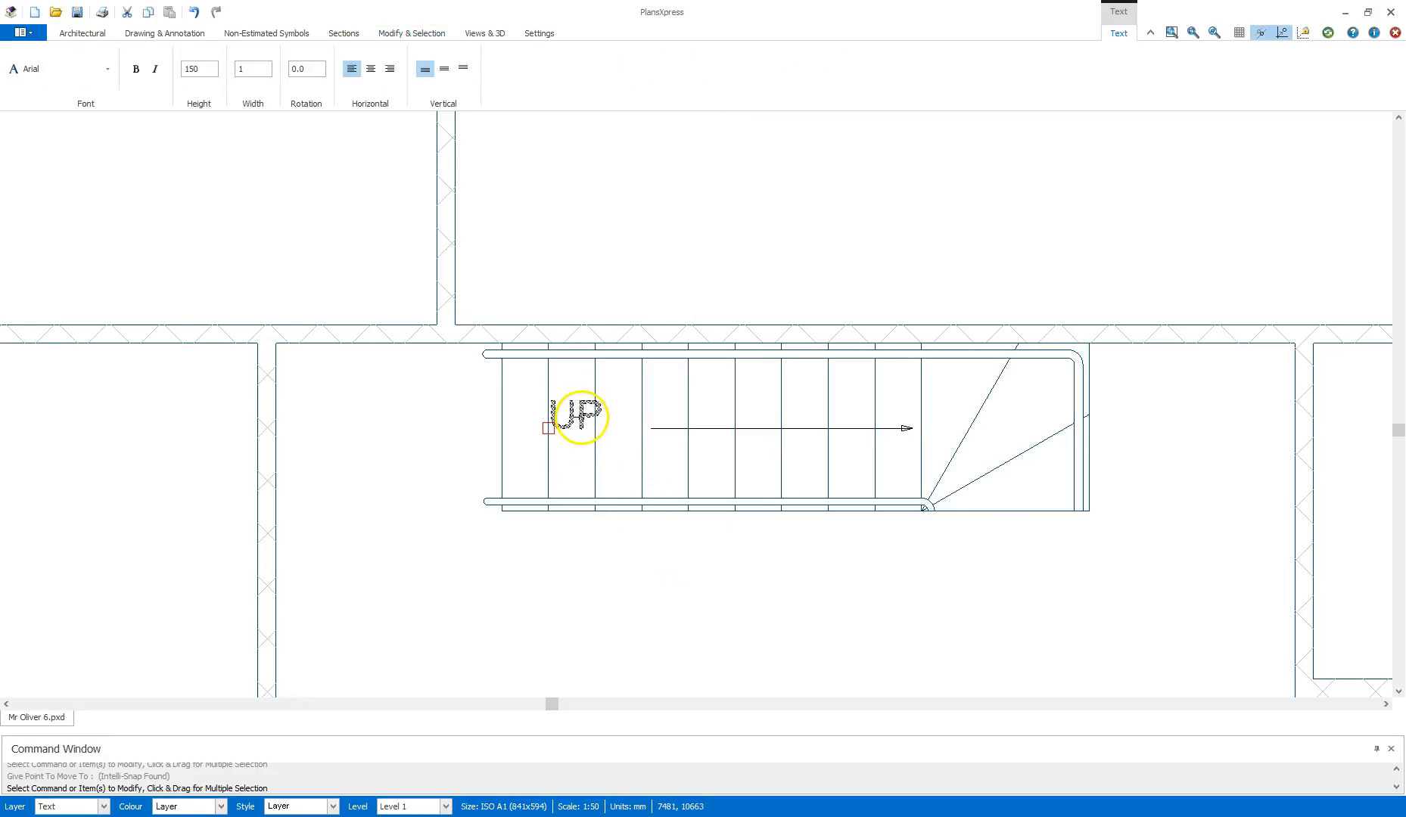
Step: Retype the stair label text as DOWN
{"action": "right_click", "coordinate": [579, 418]}
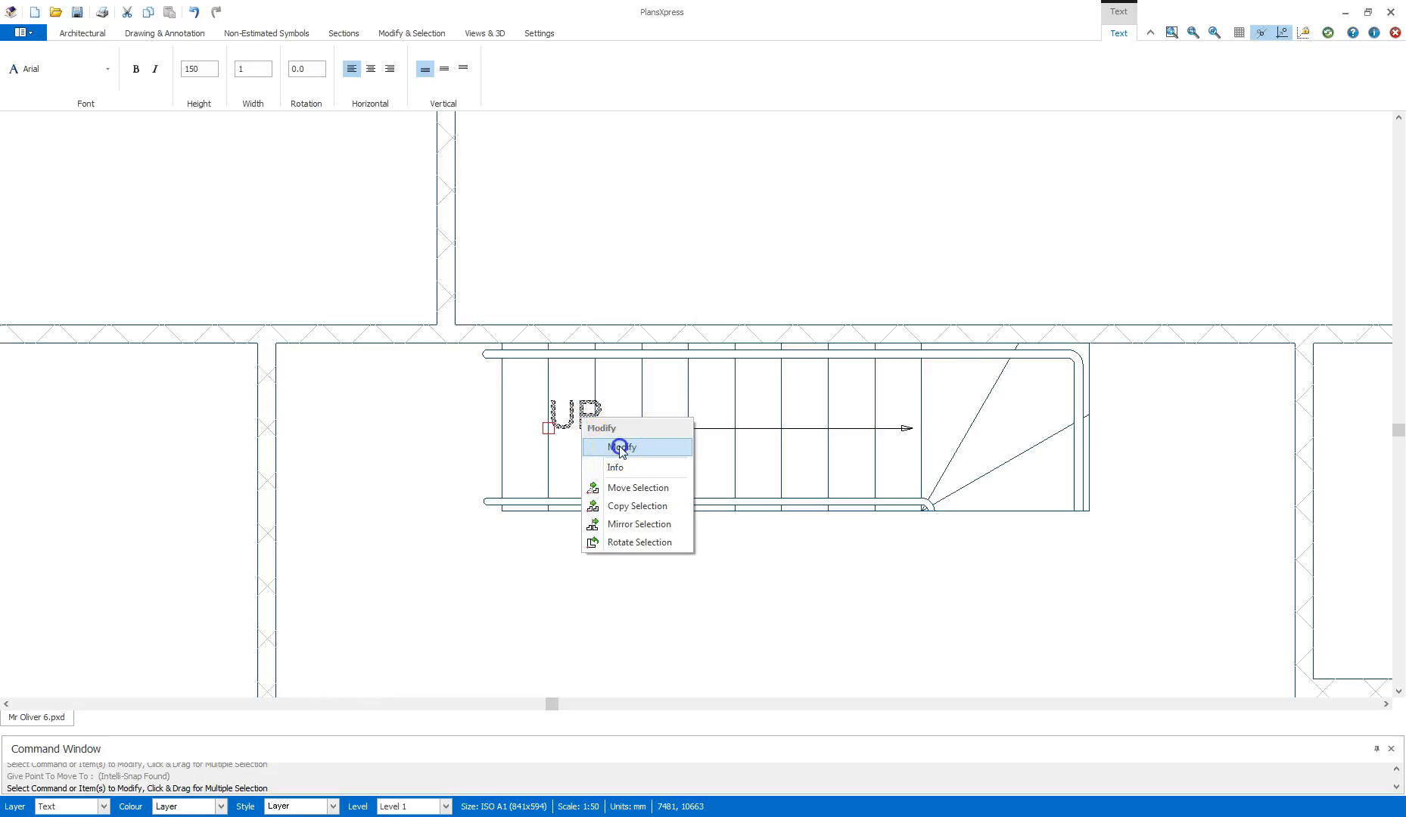
{"action": "left_click", "coordinate": [620, 447]}
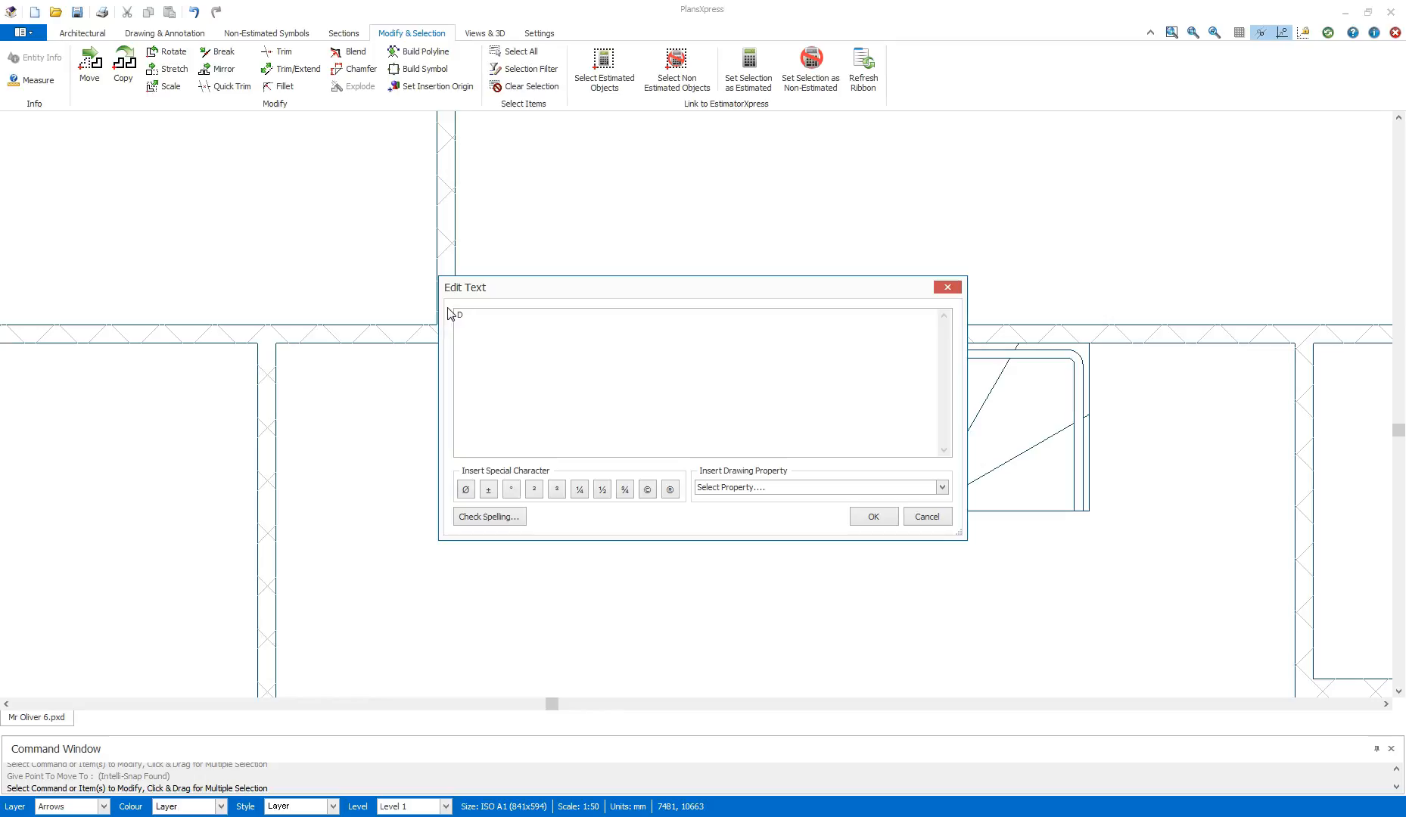
{"action": "type", "text": "DOWN"}
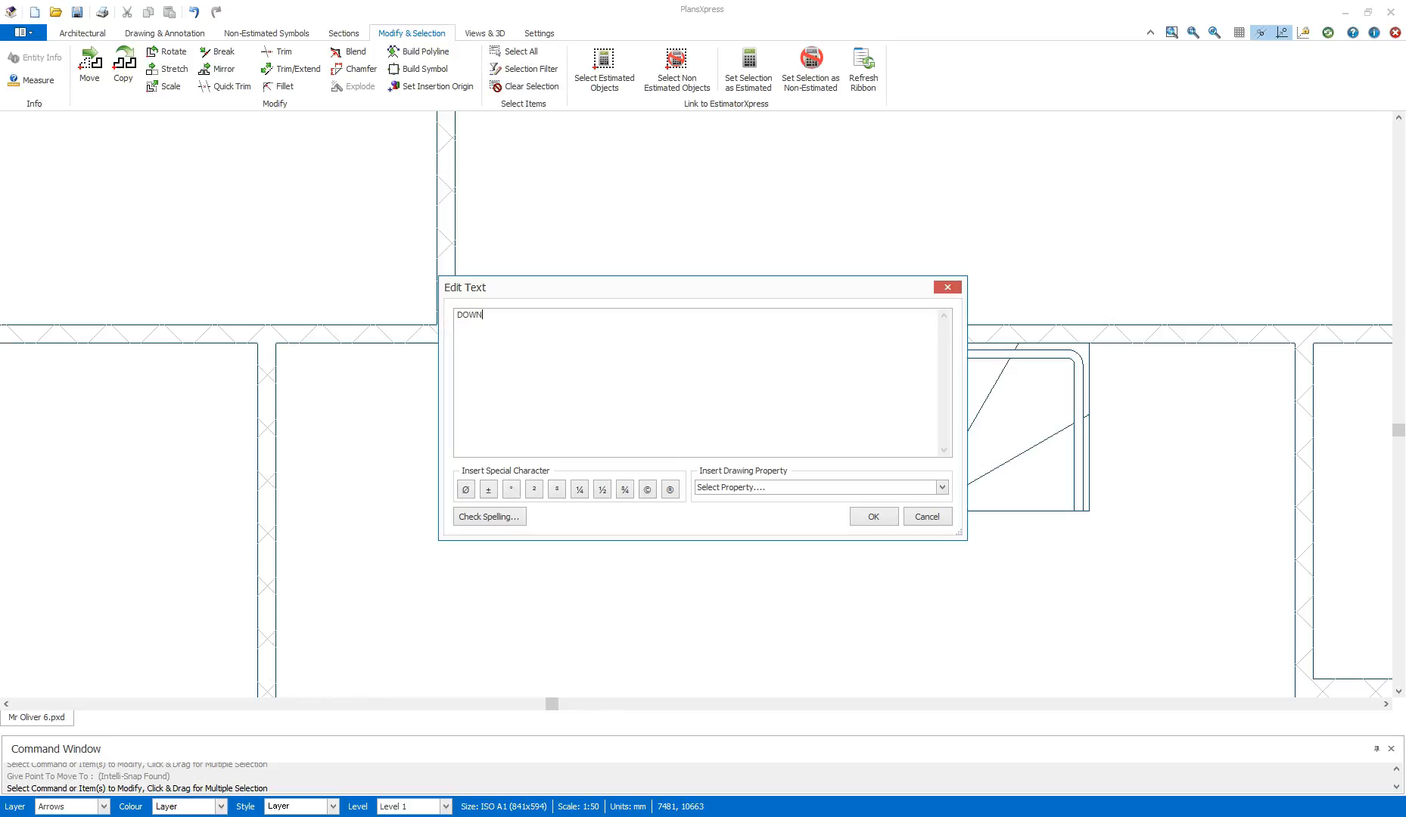
{"action": "left_click", "coordinate": [872, 516]}
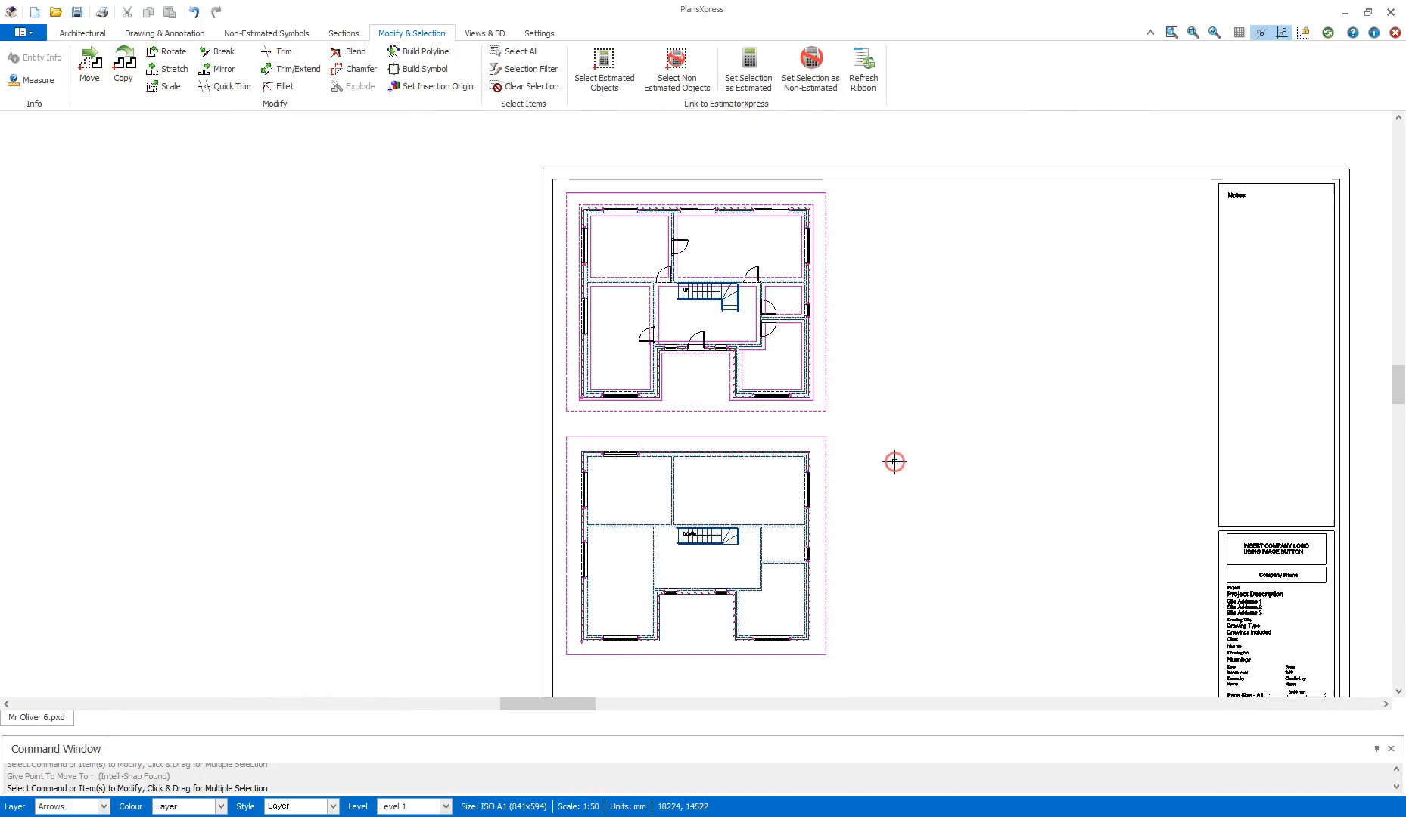
{"action": "mouse_move", "coordinate": [967, 587]}
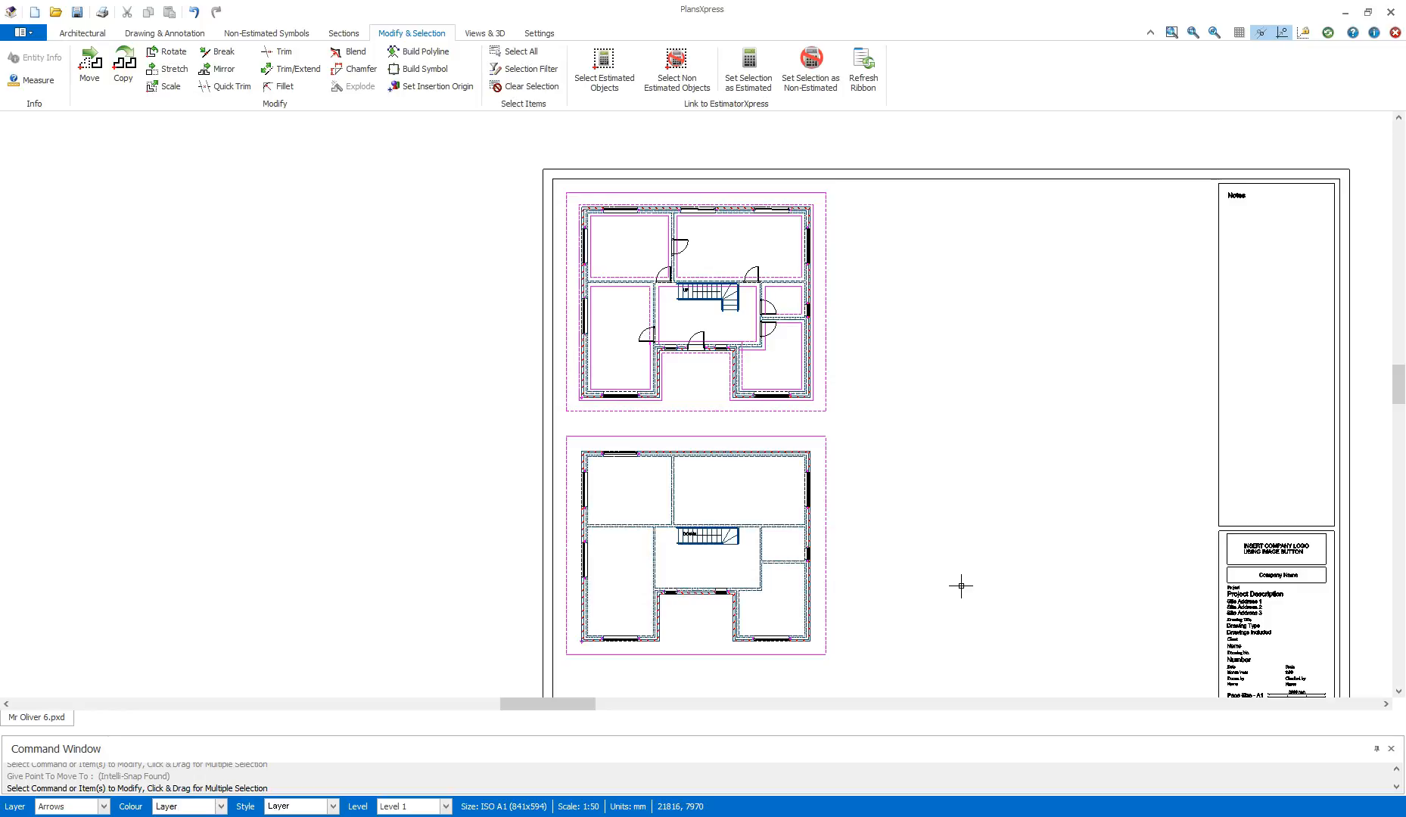
Step: Save the two-floor drawing under a new file name via Save As
{"action": "left_click", "coordinate": [20, 33]}
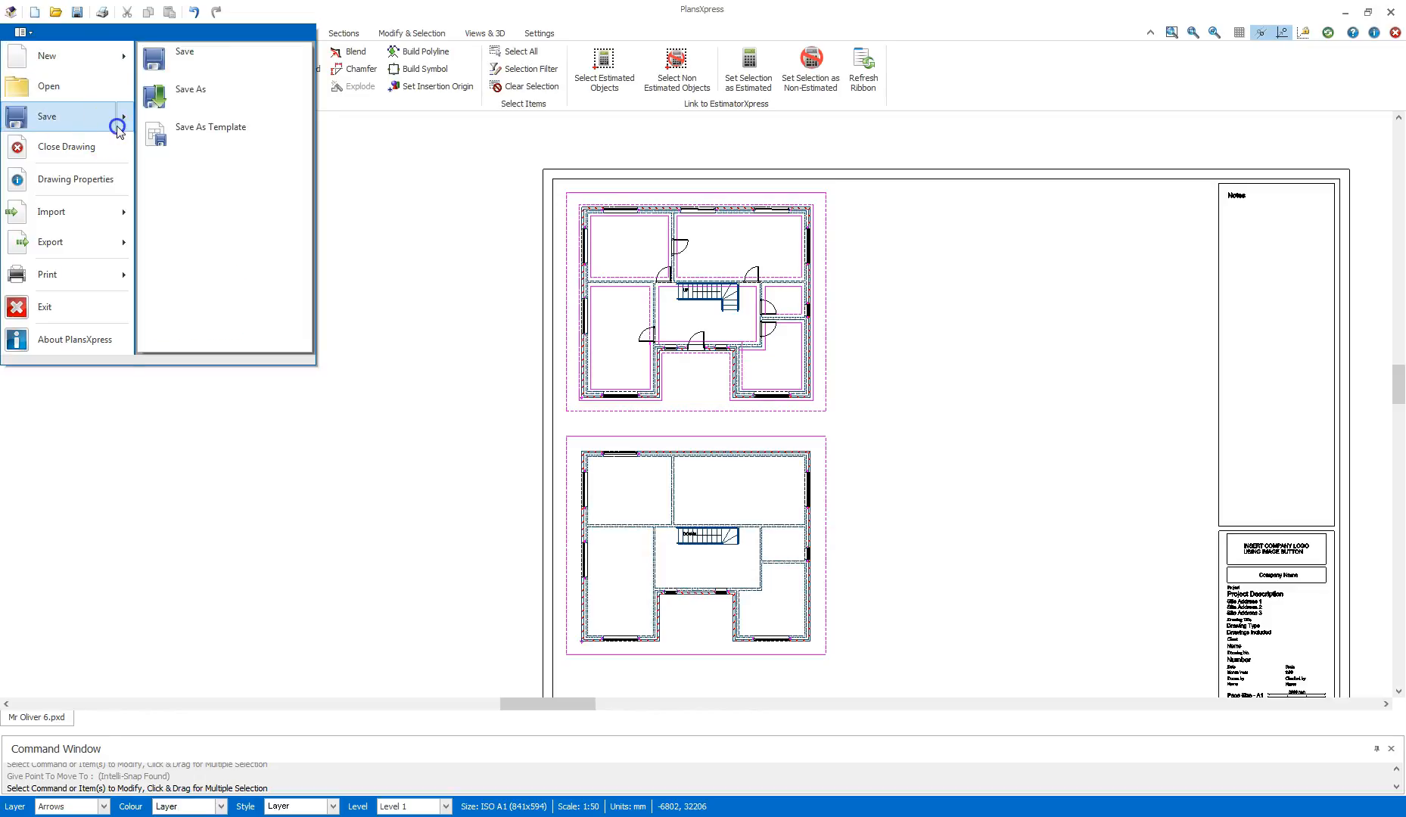
{"action": "left_click", "coordinate": [190, 89]}
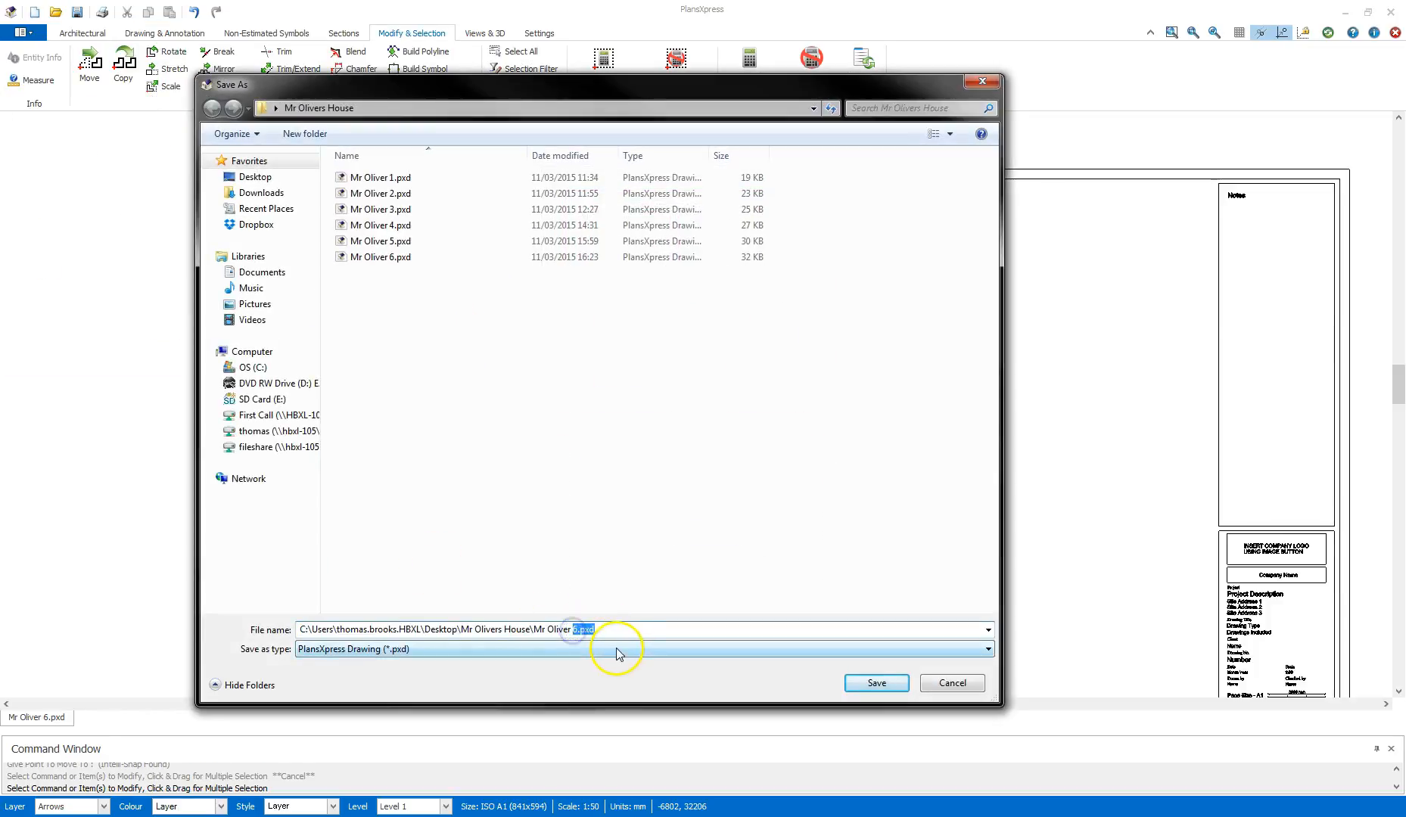
{"action": "left_click", "coordinate": [875, 683]}
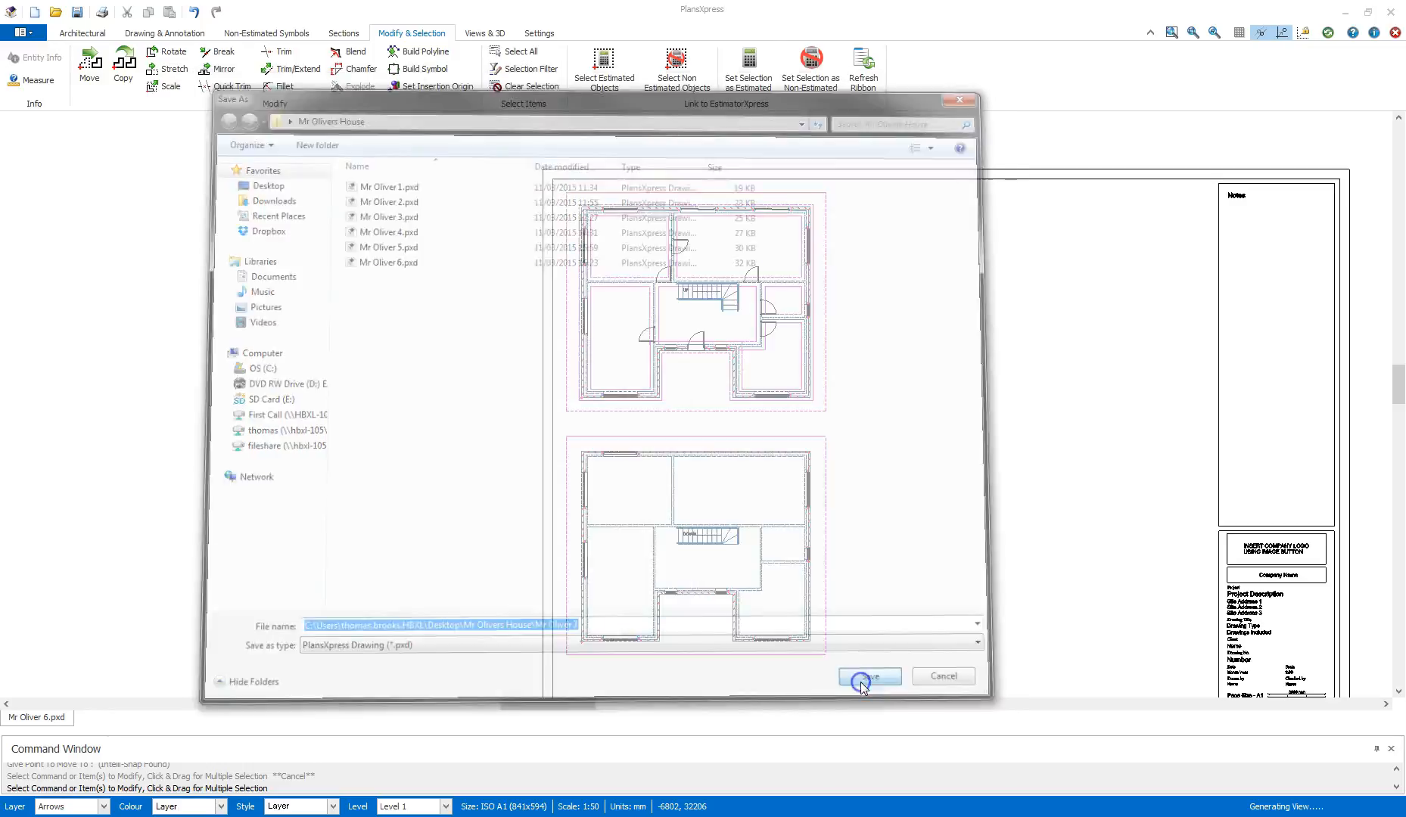